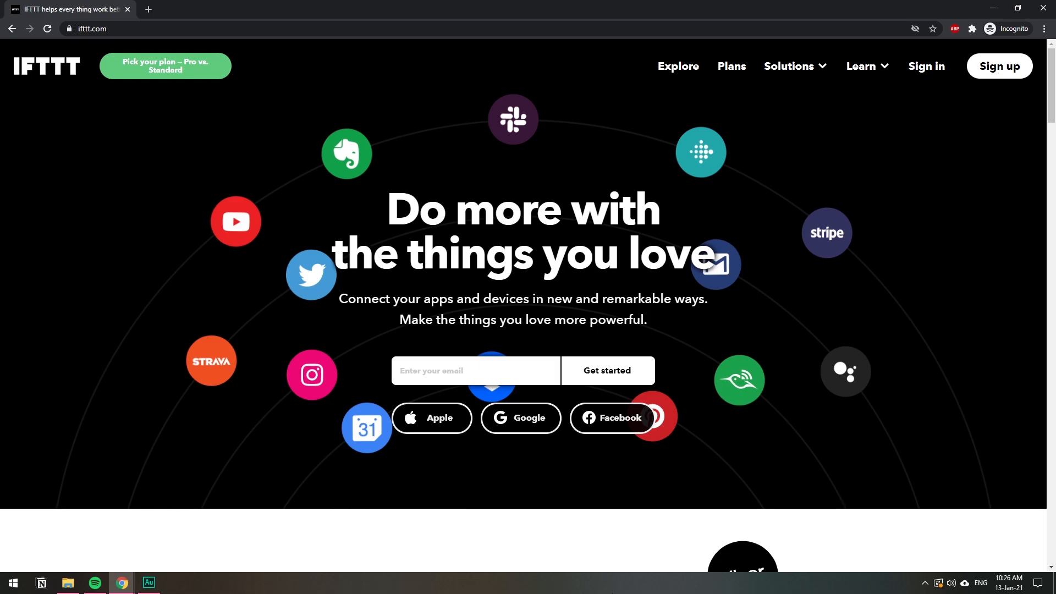
mouse_move(615, 89)
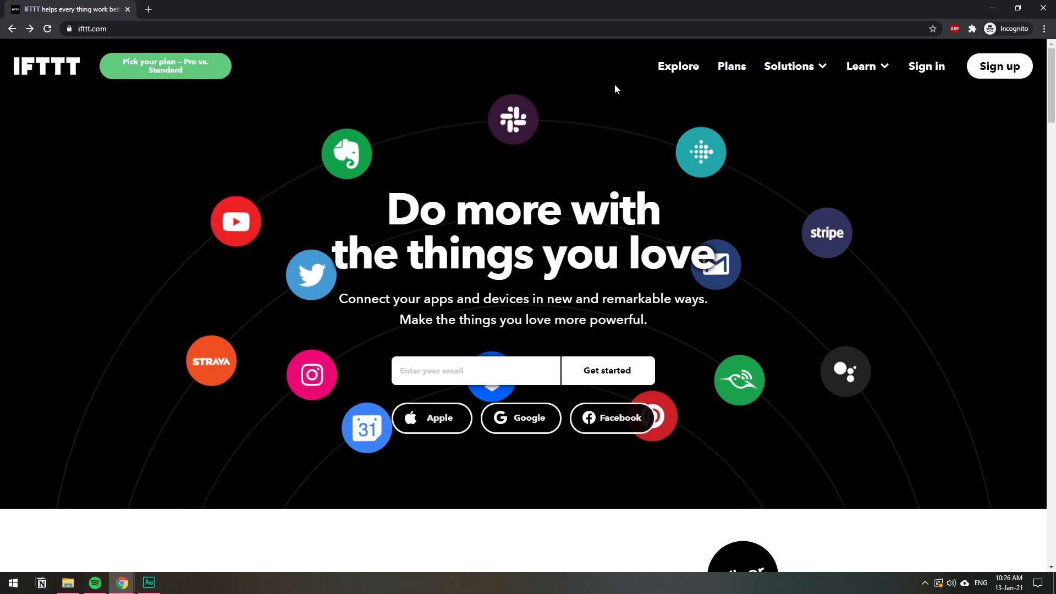
mouse_move(855, 162)
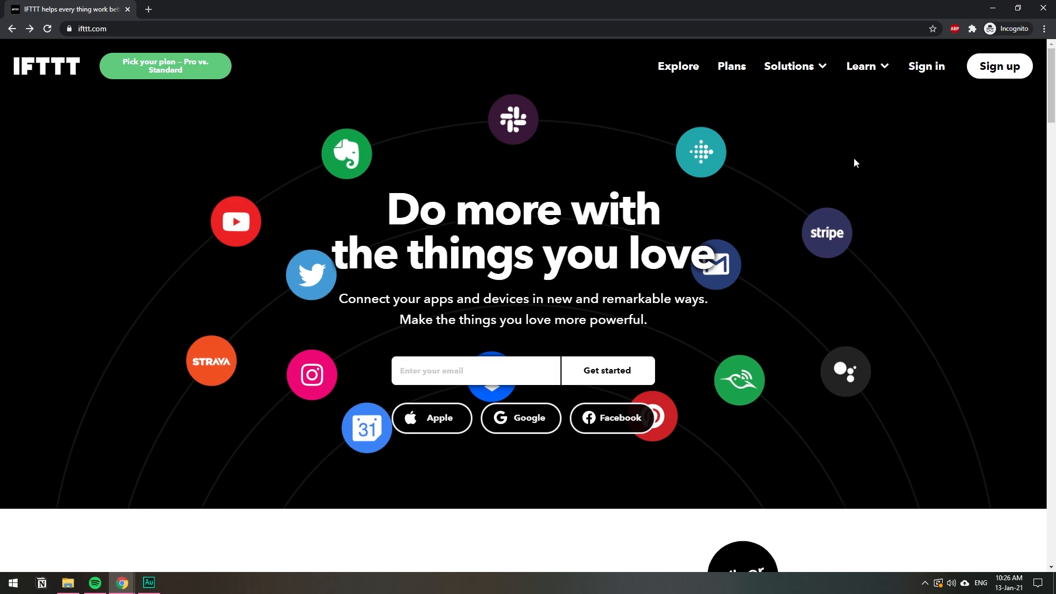
mouse_move(999, 66)
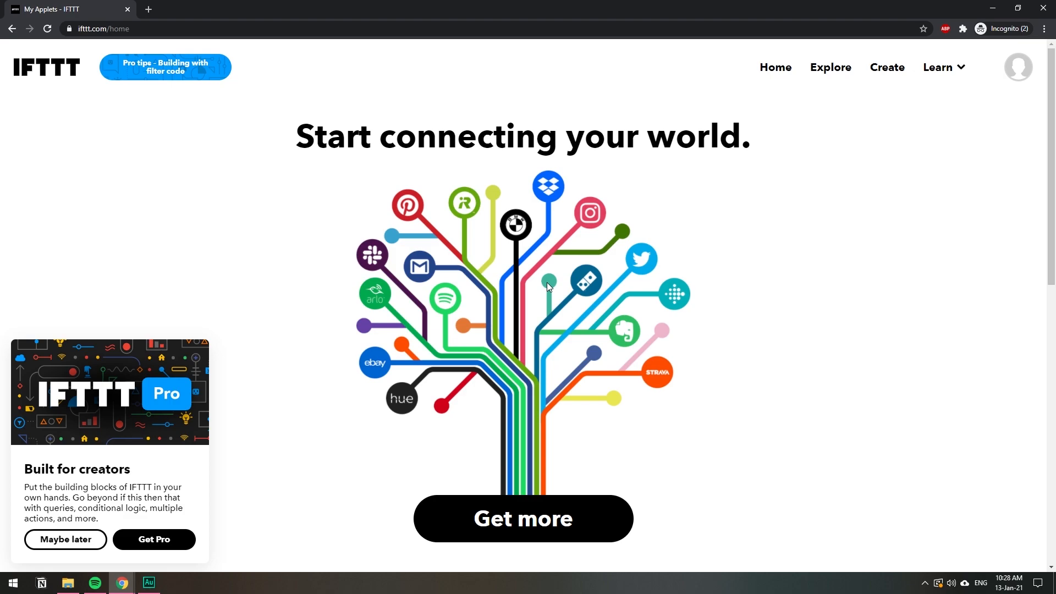
mouse_move(887, 67)
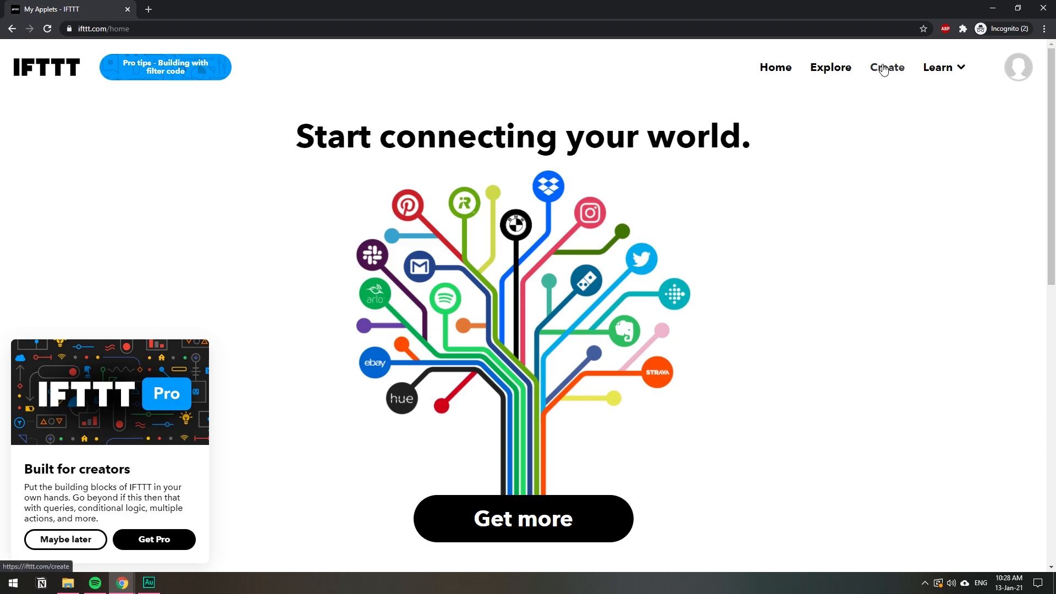
Start a new applet with Twitter's 'New tweet by you' trigger and authorise the Twitter account.
click(886, 67)
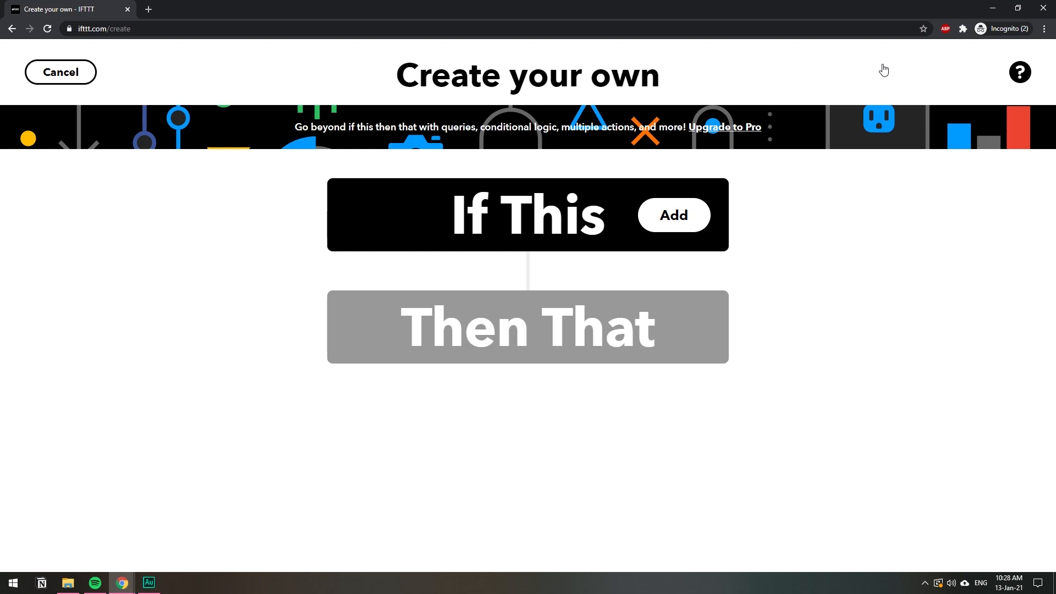
mouse_move(610, 209)
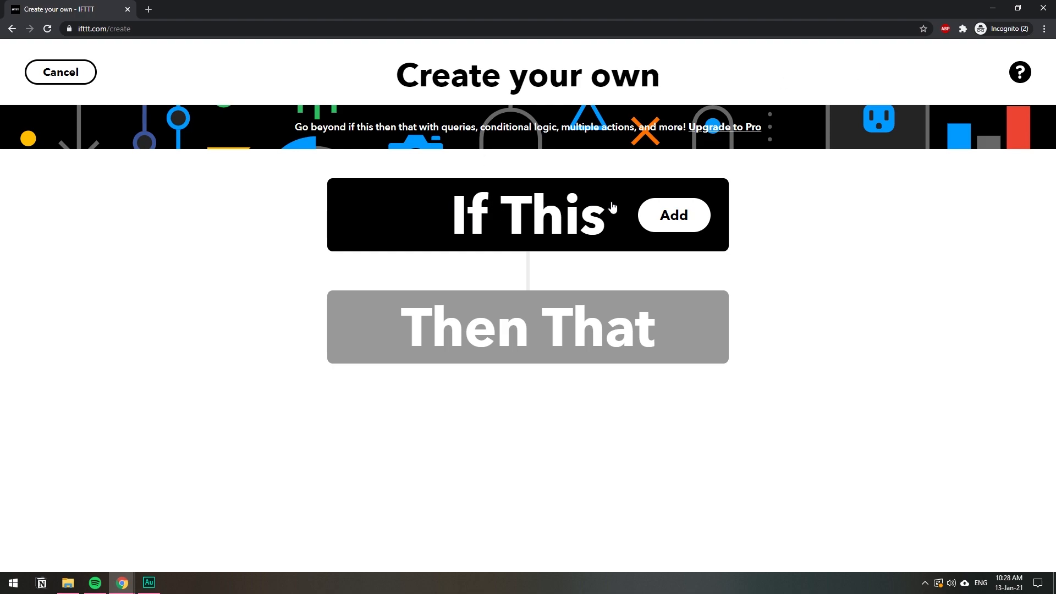
click(673, 215)
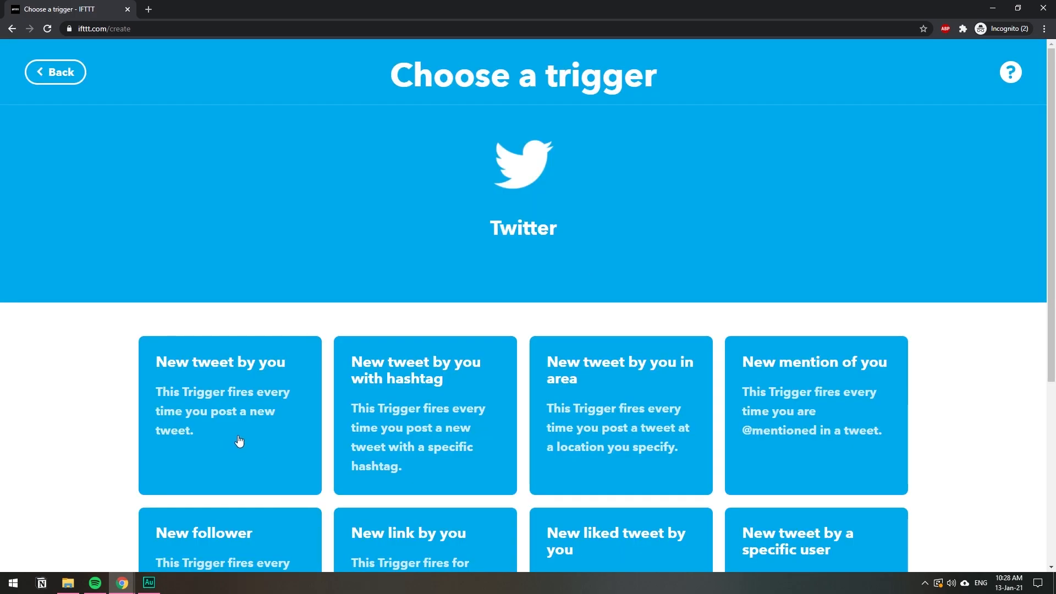
mouse_move(236, 430)
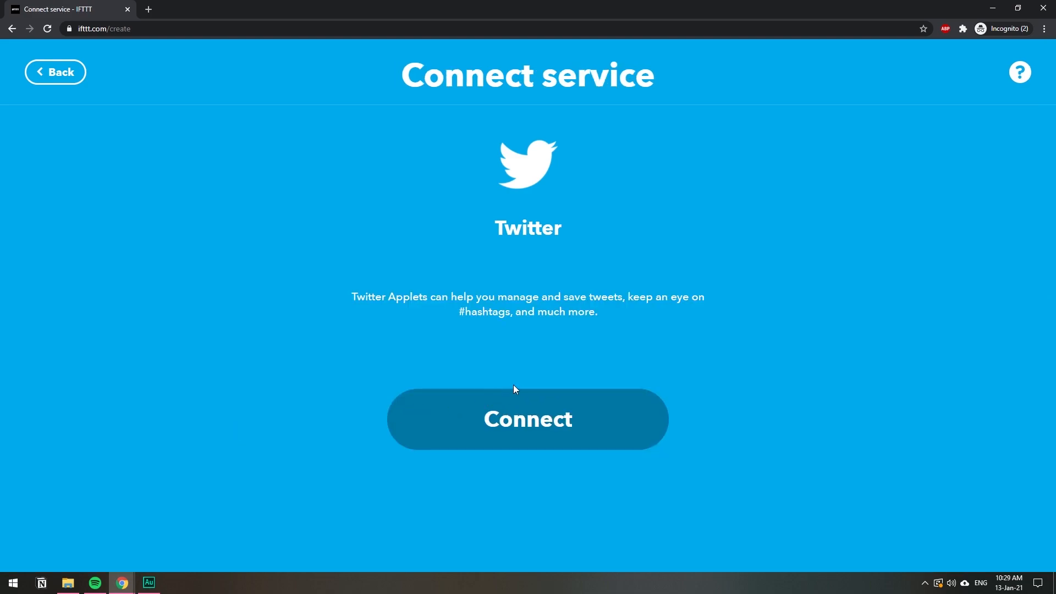
click(527, 418)
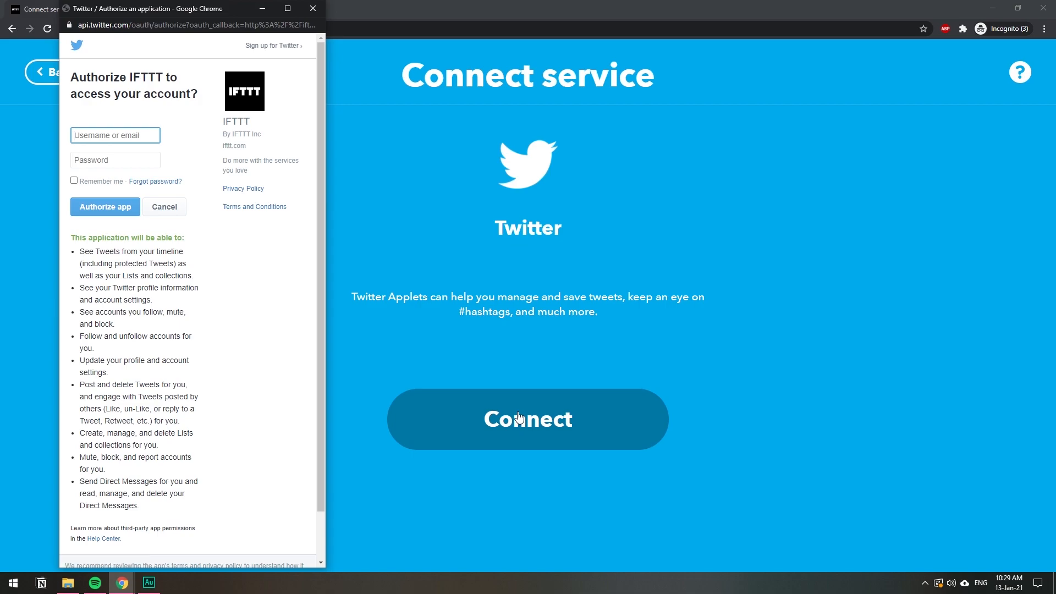
click(105, 207)
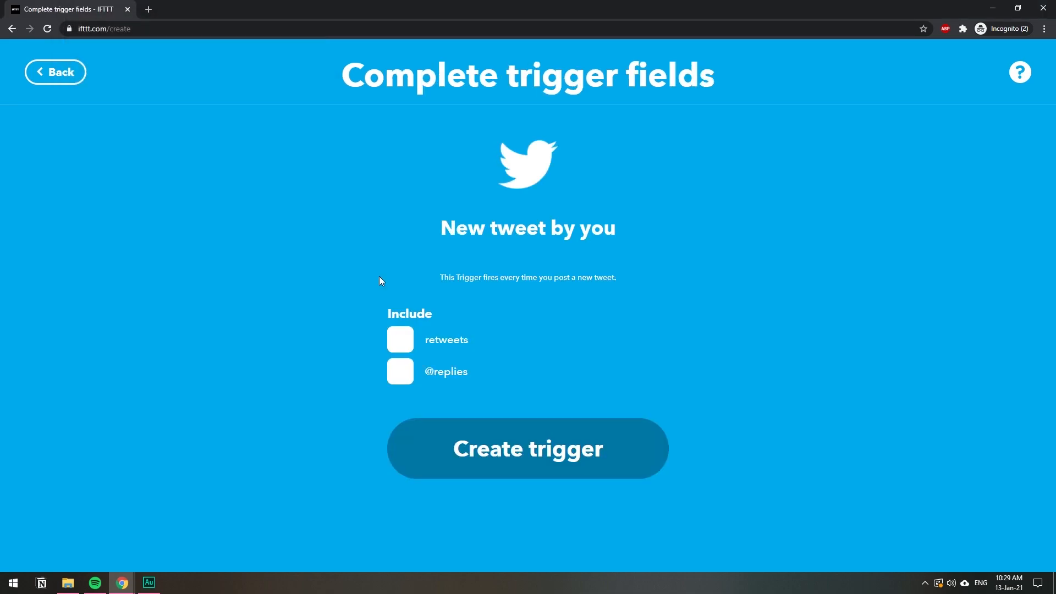
mouse_move(419, 359)
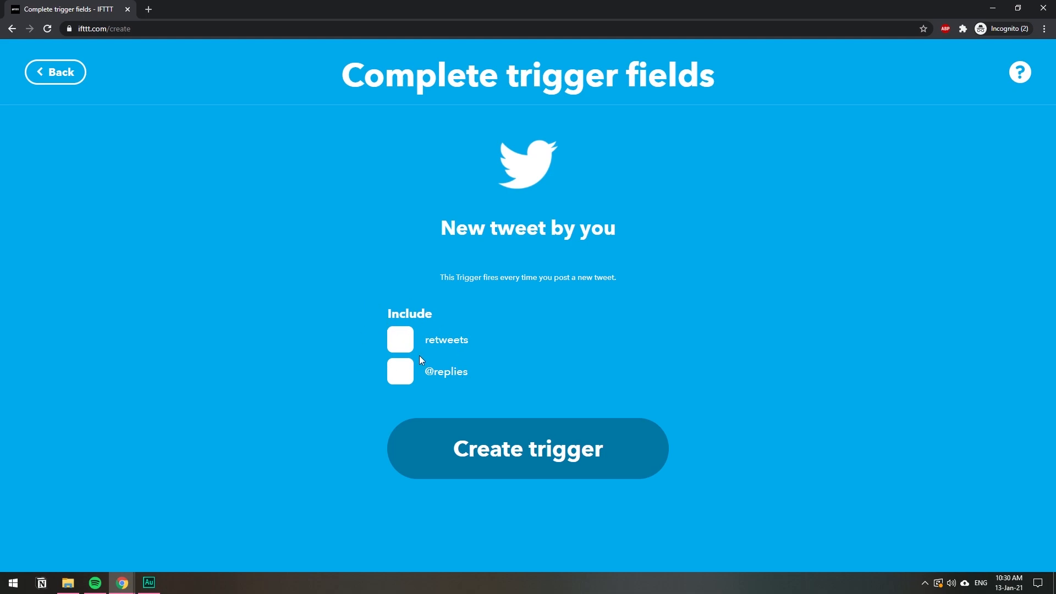
Turn on the include-retweets option and create the 'New tweet by you' trigger.
click(399, 339)
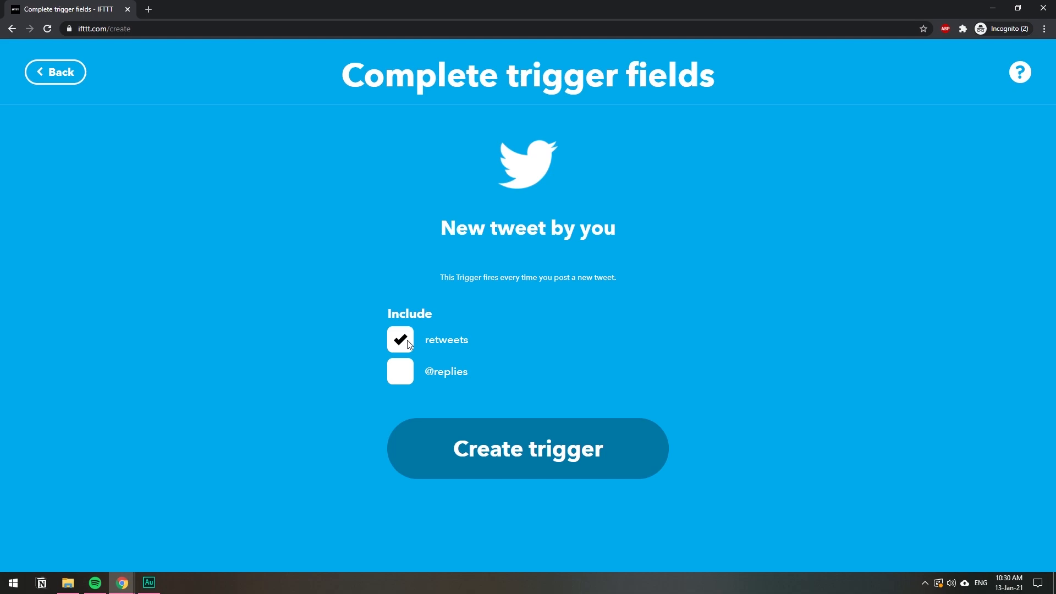
mouse_move(451, 378)
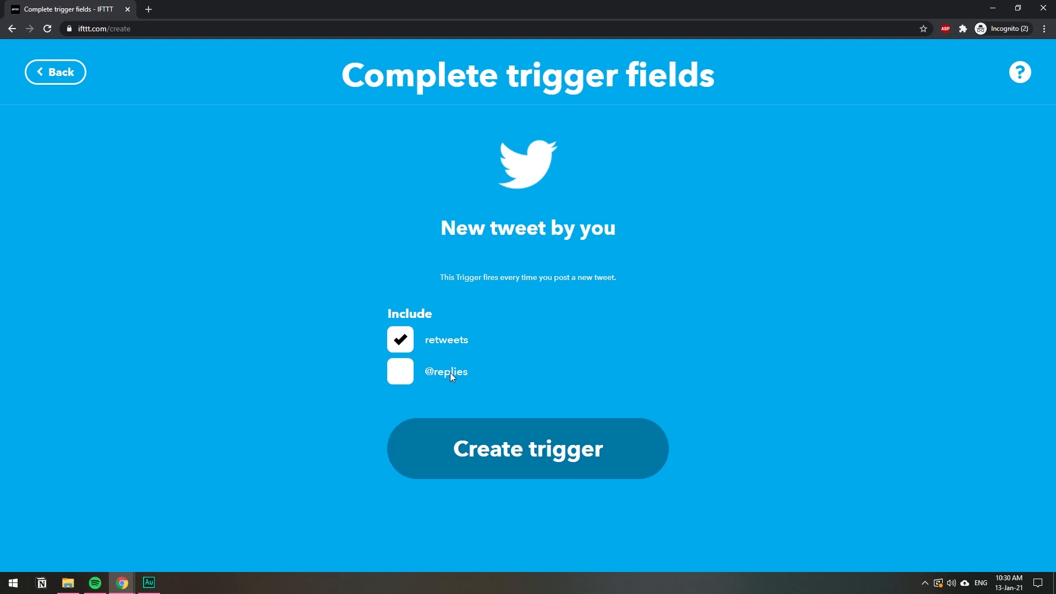
mouse_move(449, 382)
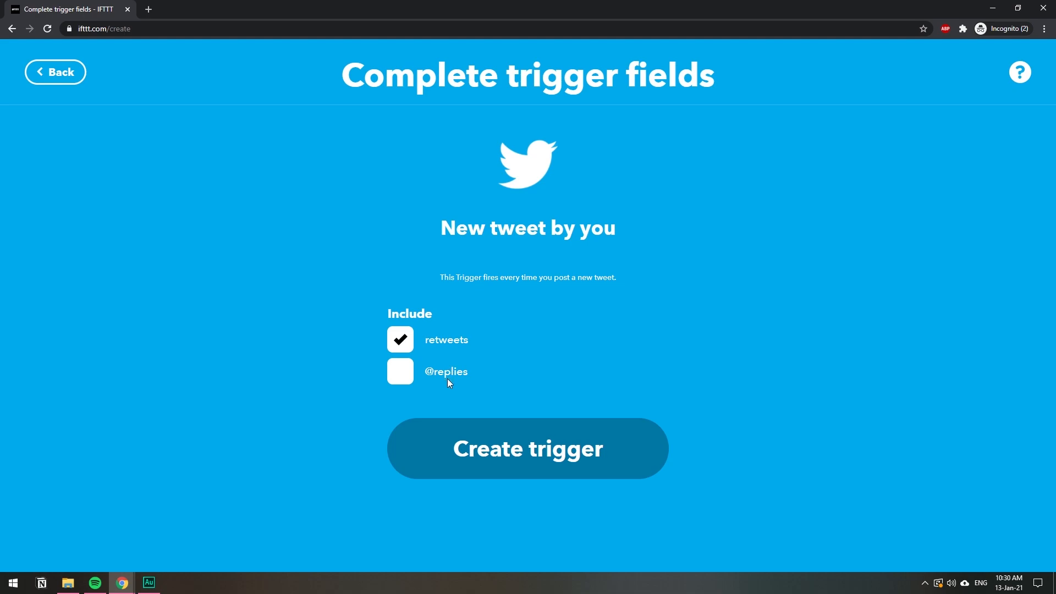
mouse_move(561, 458)
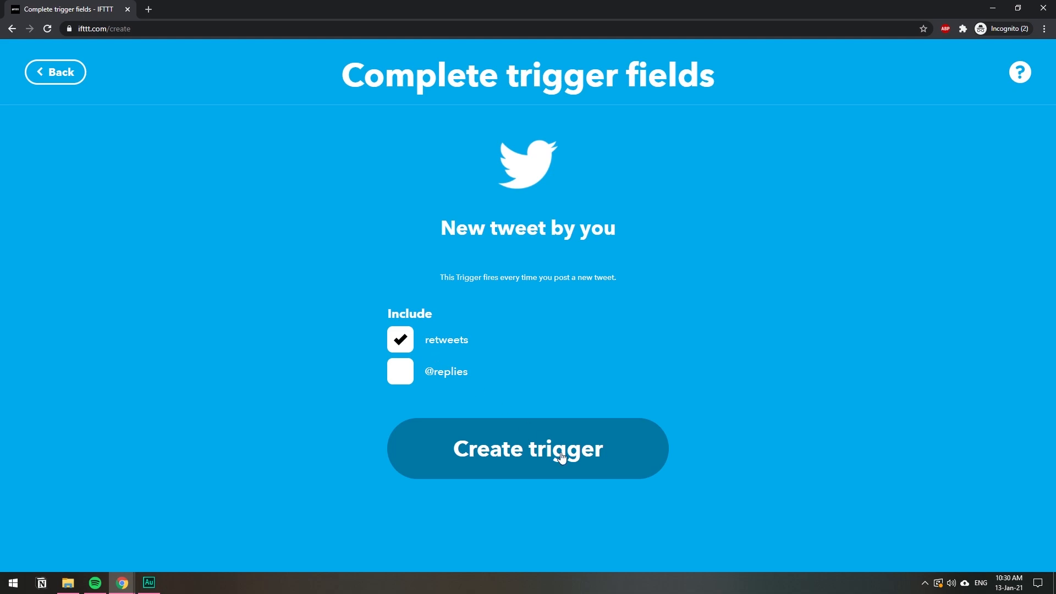
click(527, 449)
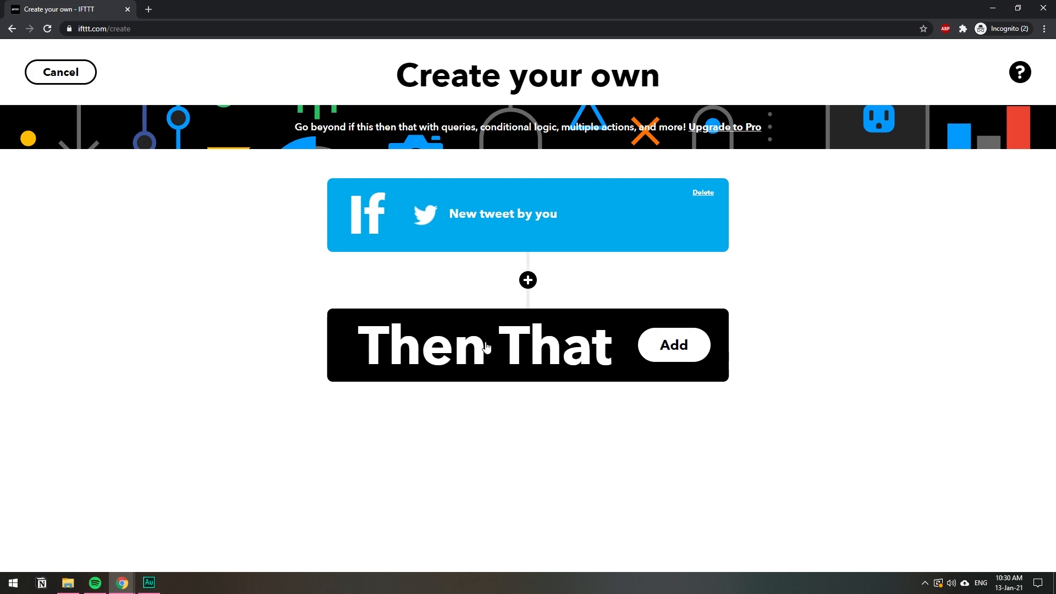
mouse_move(554, 354)
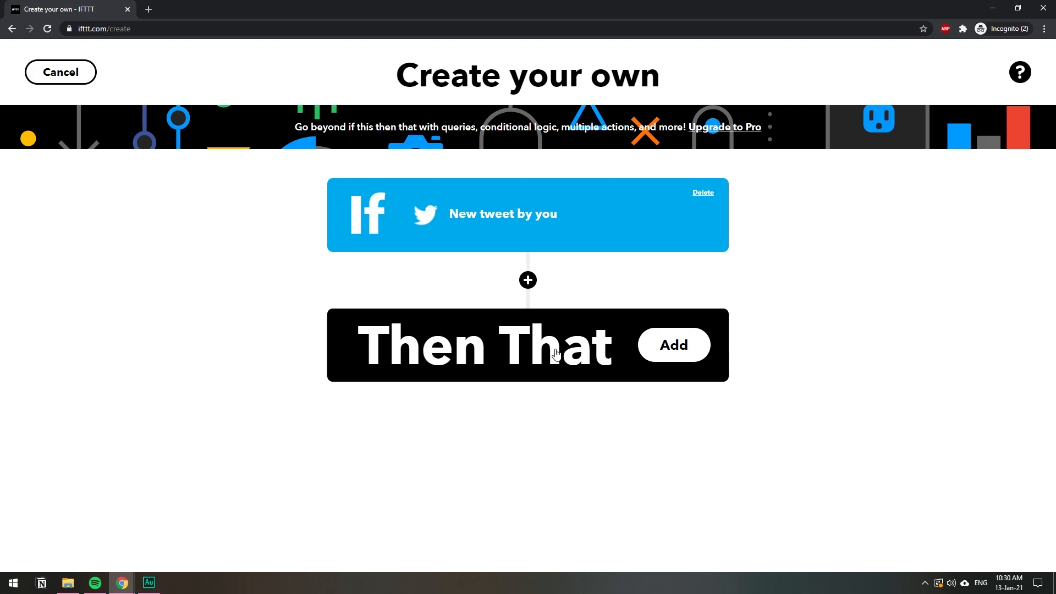
mouse_move(660, 353)
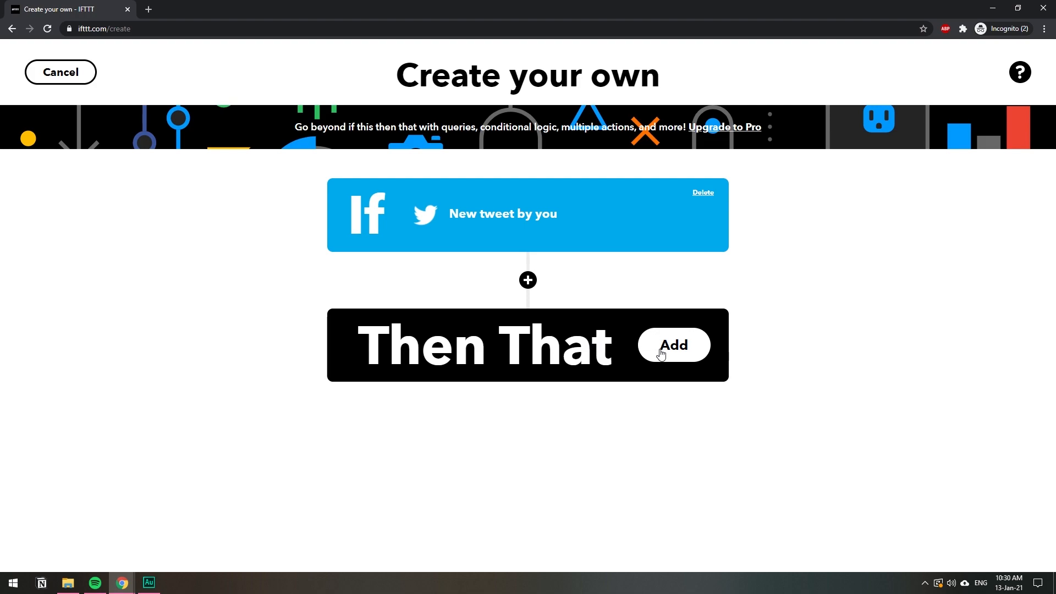
Add the applet's action by searching 'web' and choosing the Webhooks service.
click(673, 346)
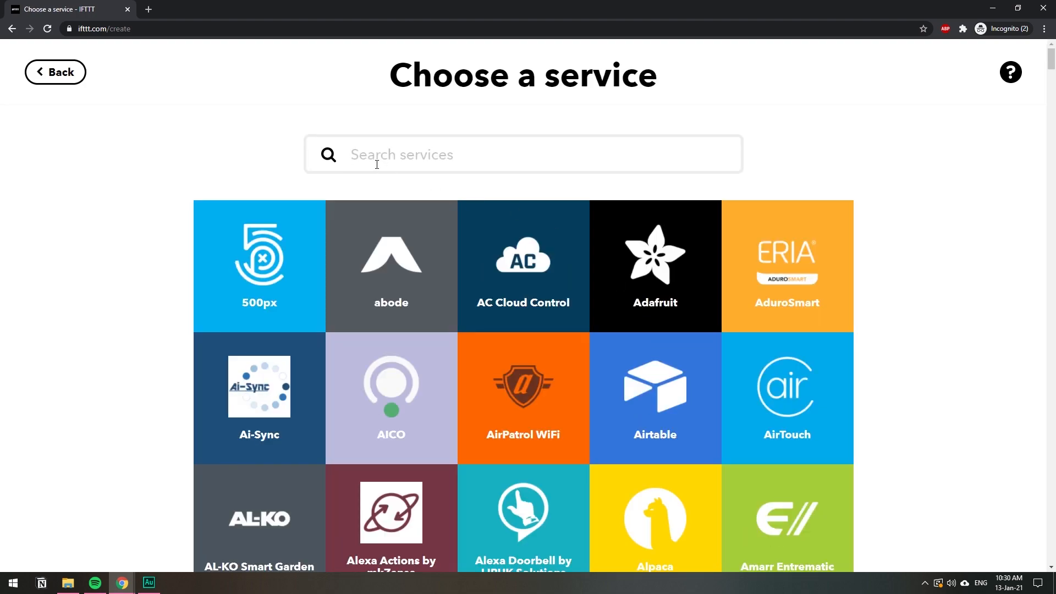
text(web)
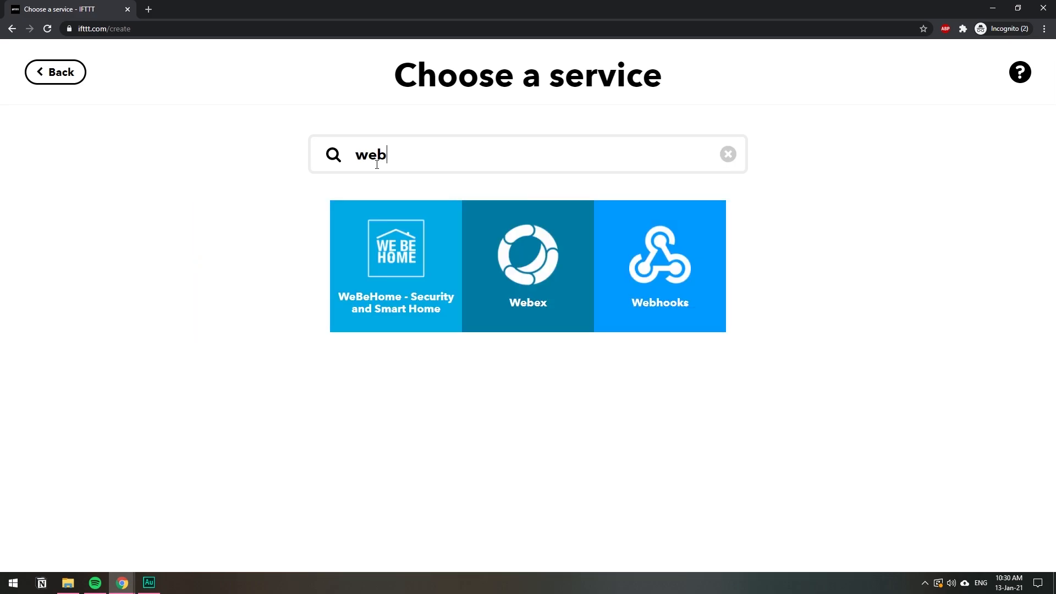
click(659, 265)
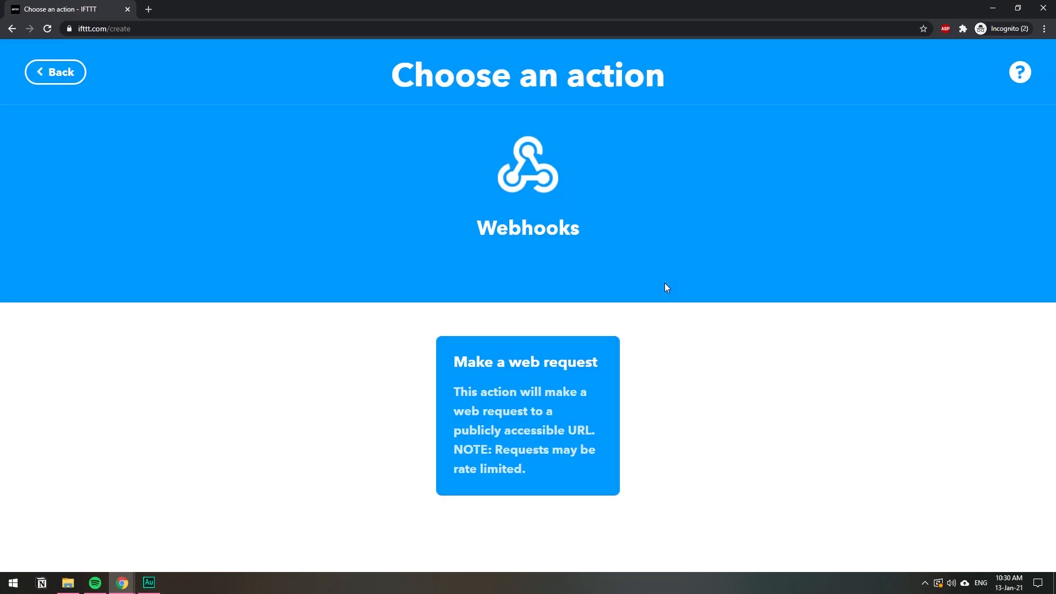
mouse_move(492, 410)
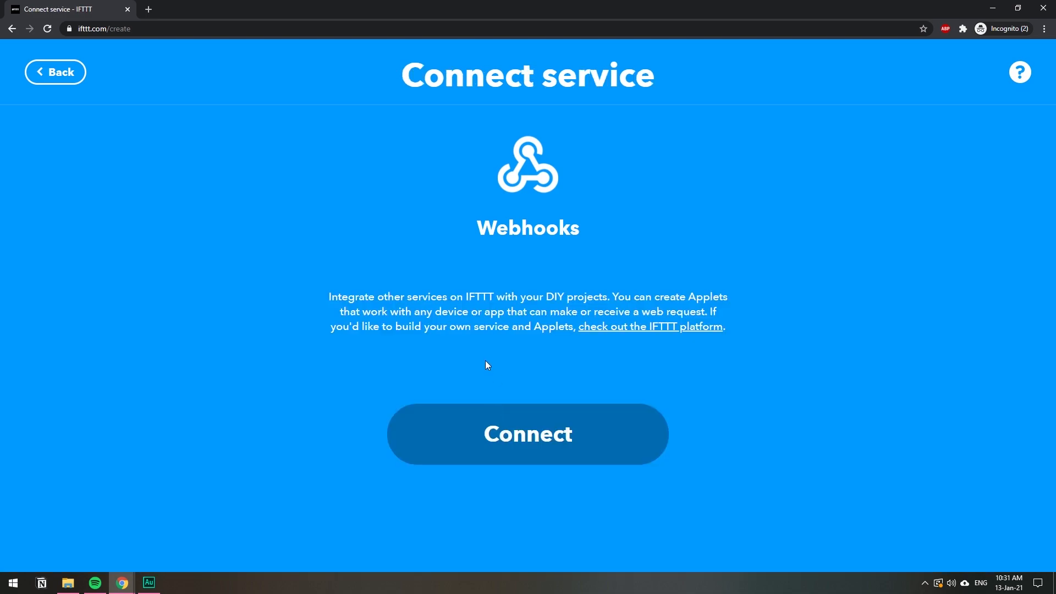
Connect Webhooks and scroll down to the empty URL, method, content type and body fields.
click(527, 434)
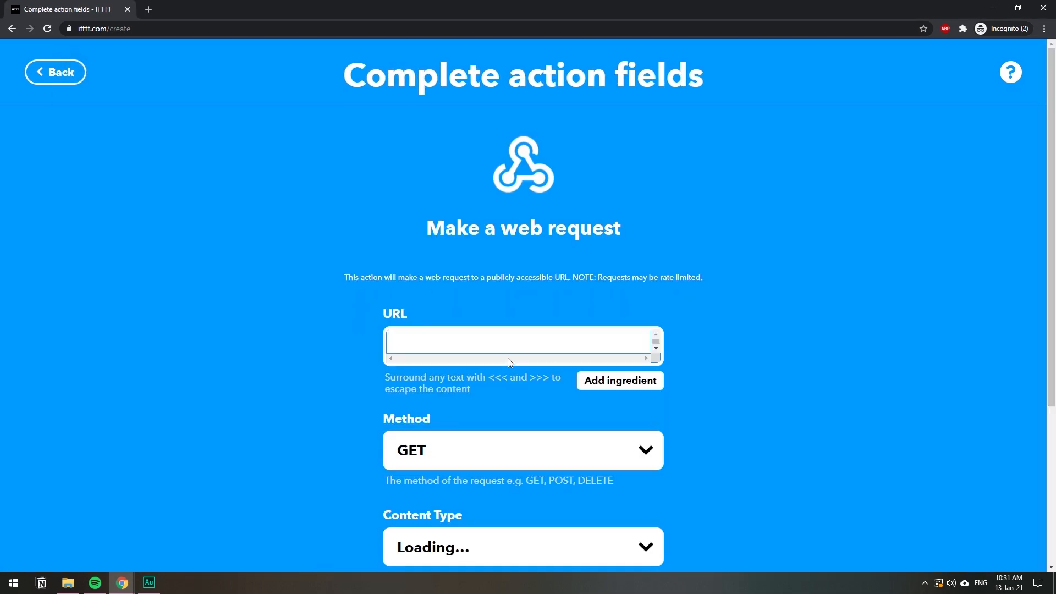
scroll(down, 3)
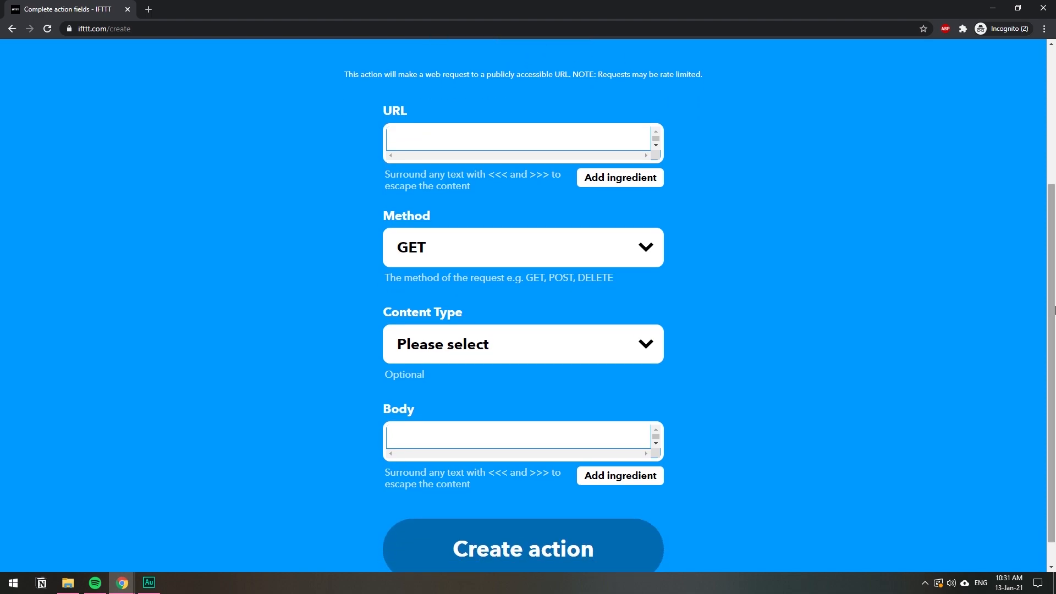
mouse_move(776, 266)
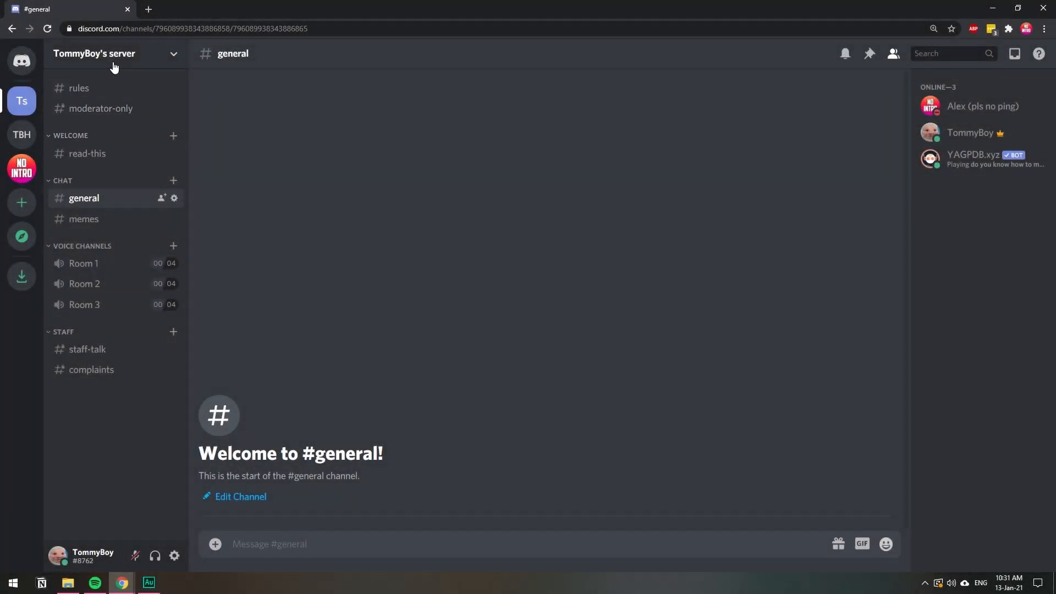
Set the server's webhook channel to #general in Integrations and save.
click(174, 54)
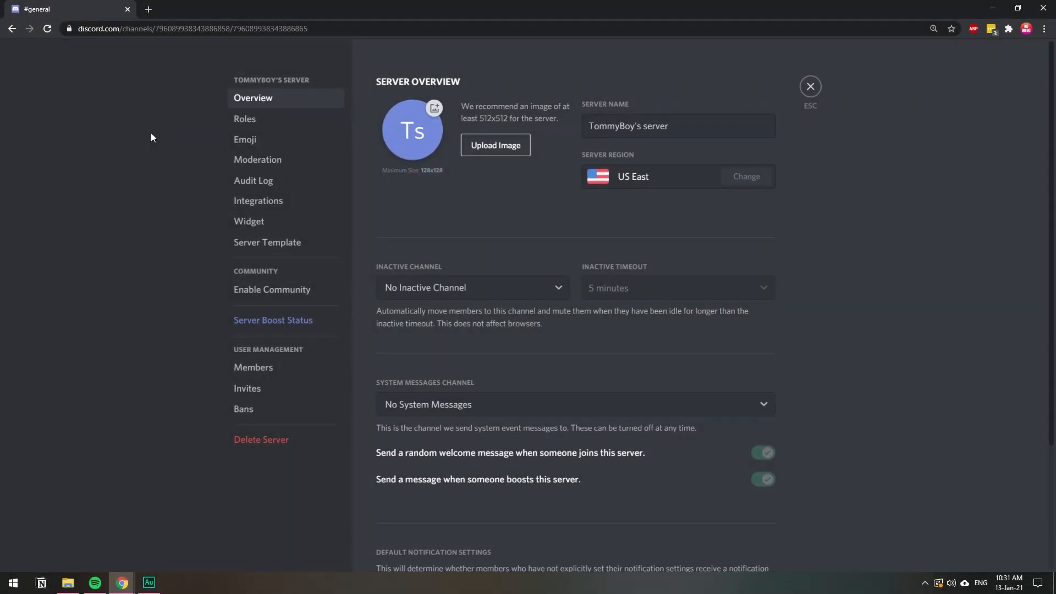
click(258, 200)
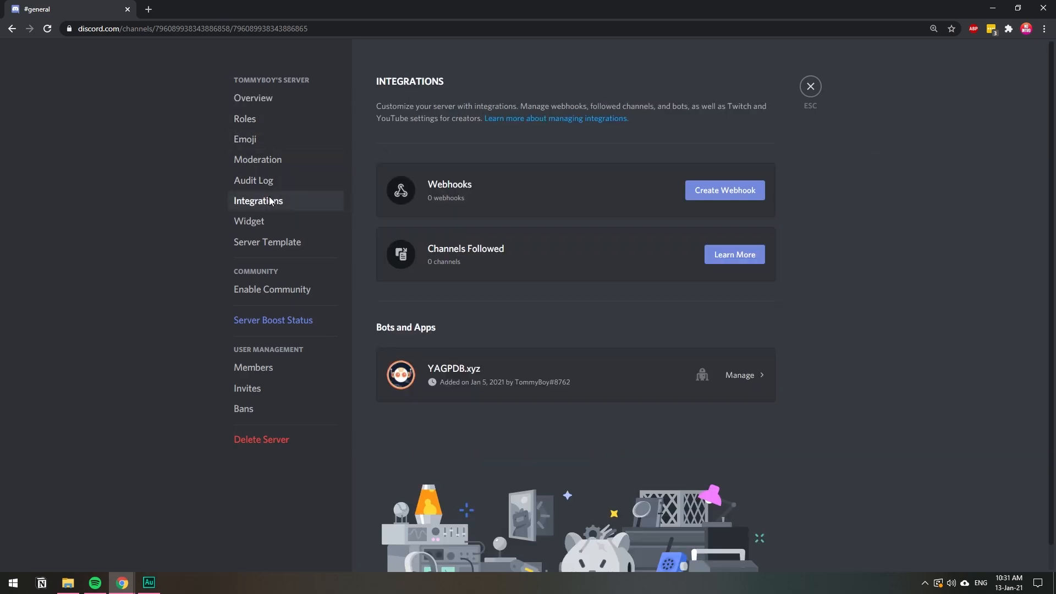
mouse_move(449, 190)
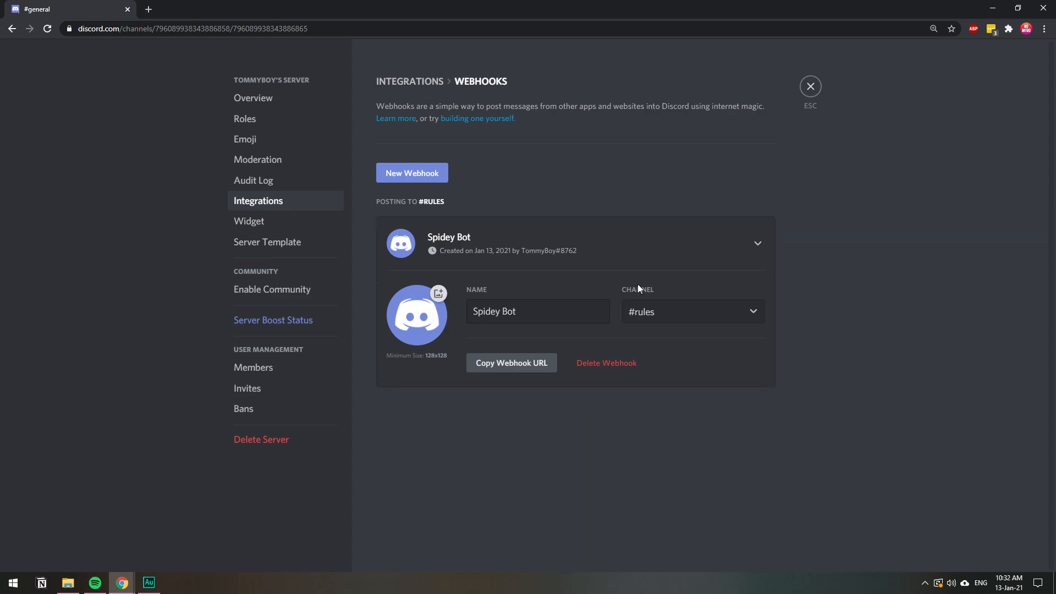
click(691, 311)
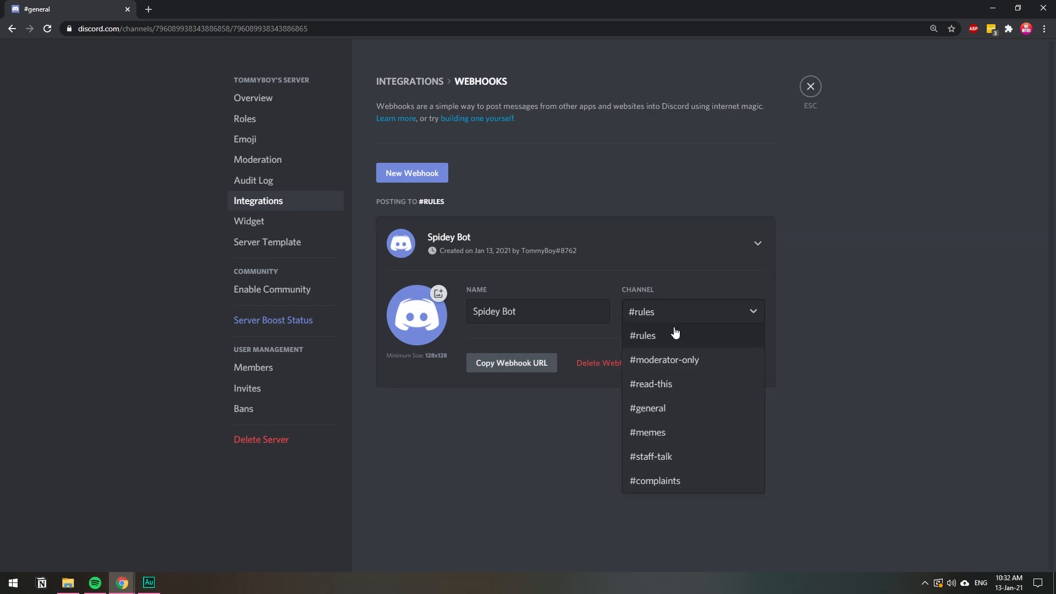
mouse_move(685, 411)
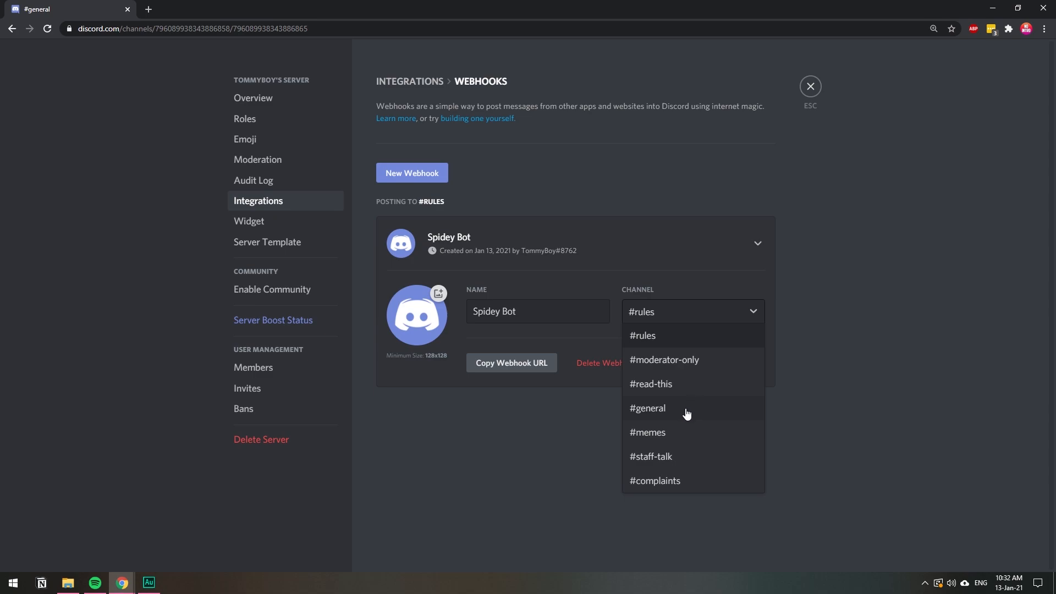
click(646, 408)
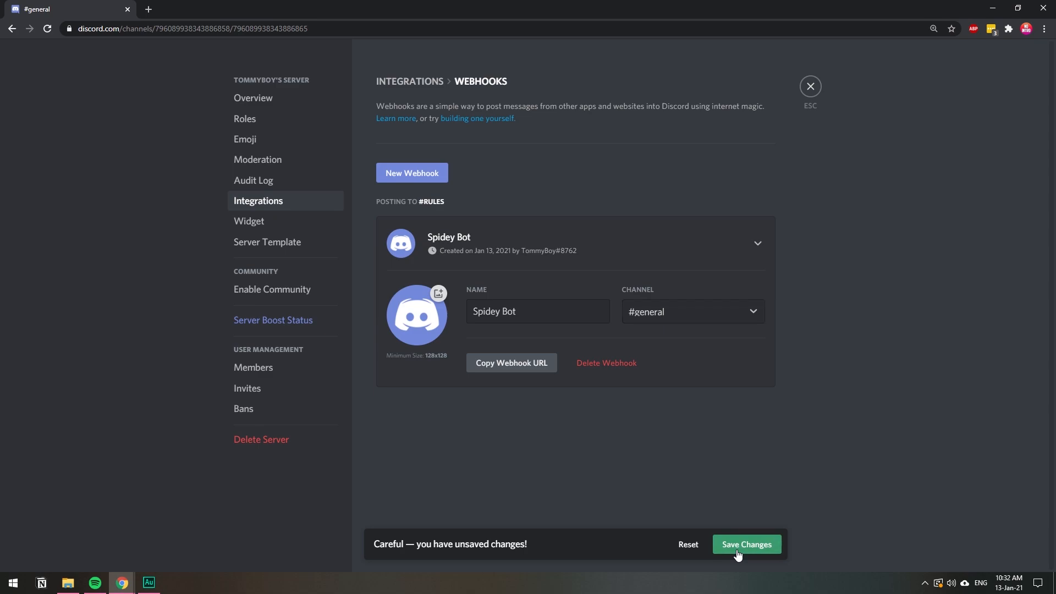
click(746, 544)
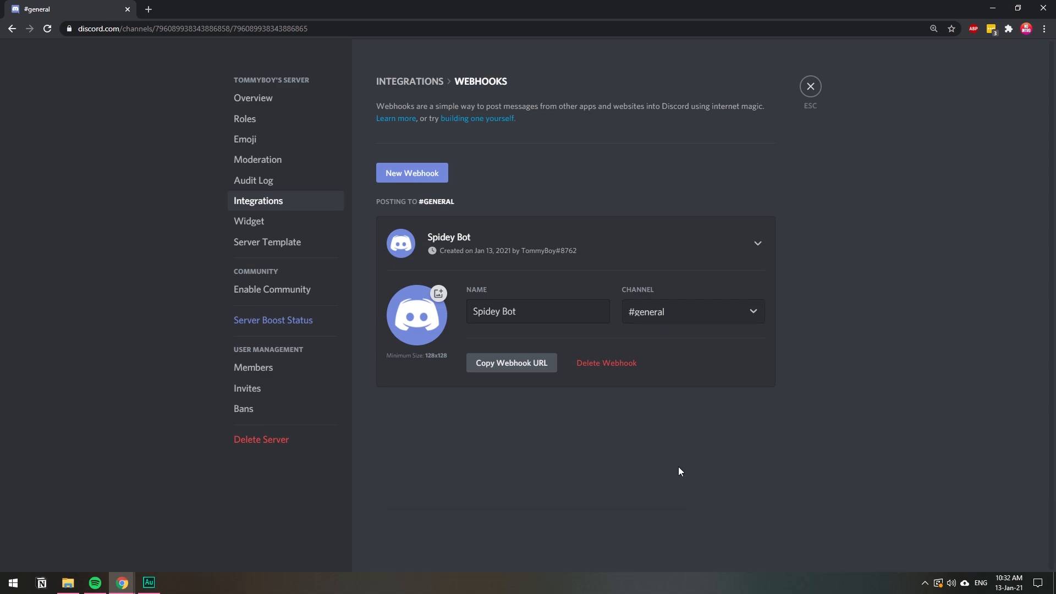
Give the webhook a new avatar and the name Beyonce, save, and copy its URL.
click(537, 311)
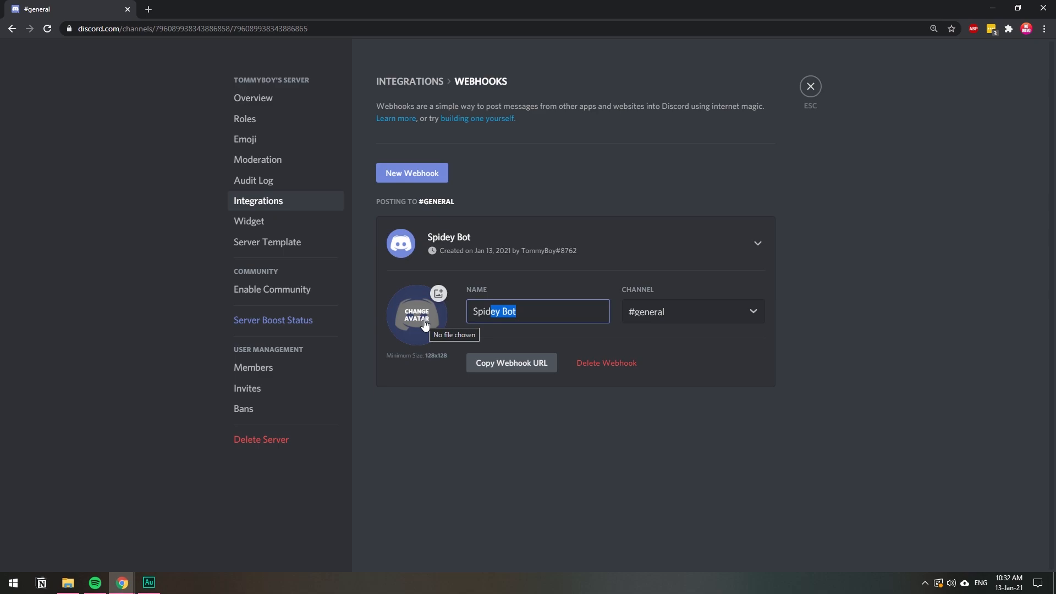
mouse_move(527, 311)
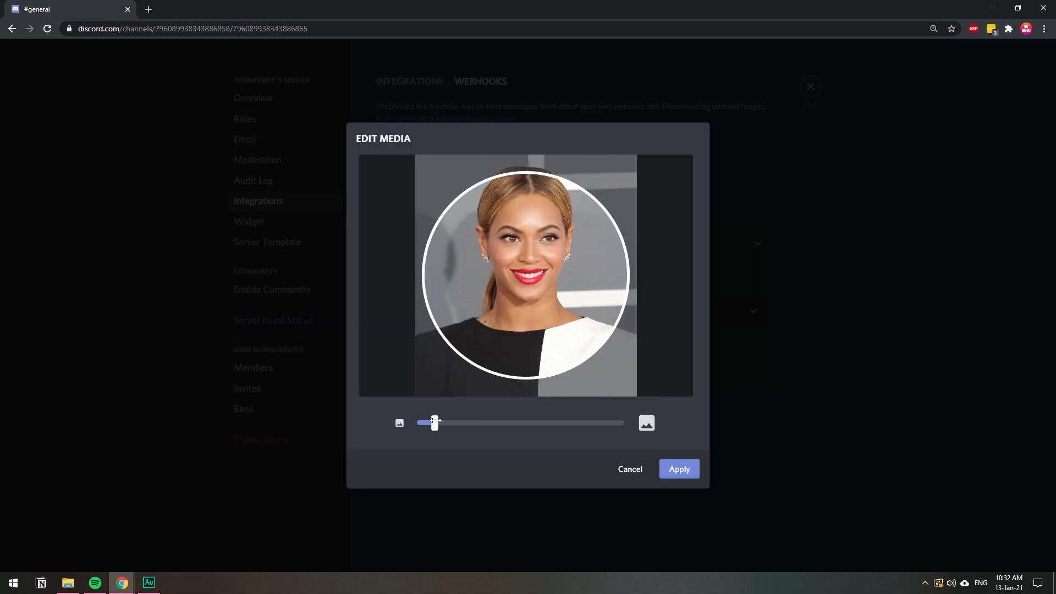
click(678, 468)
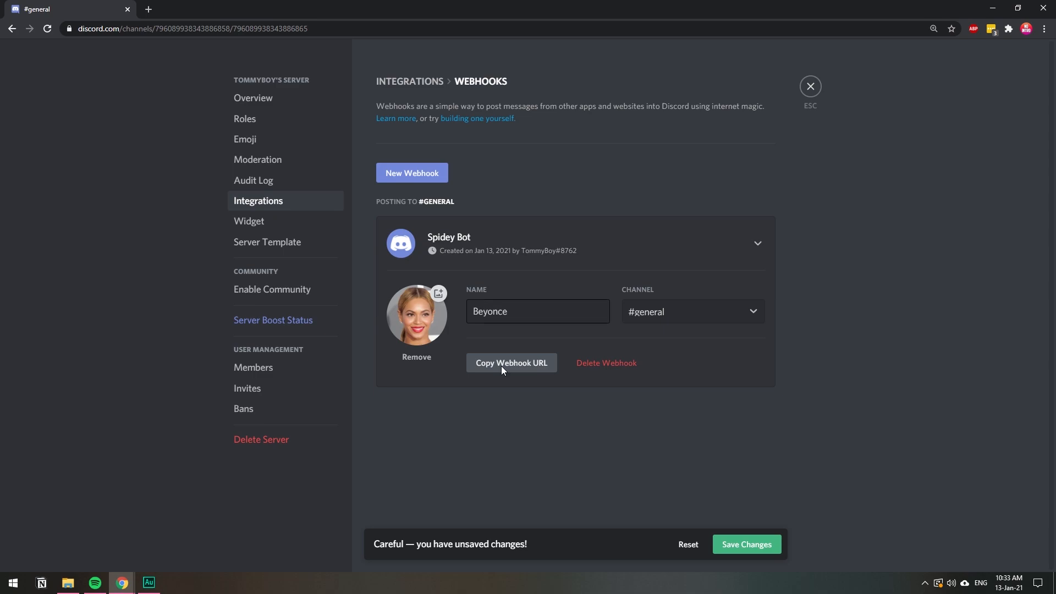
mouse_move(750, 485)
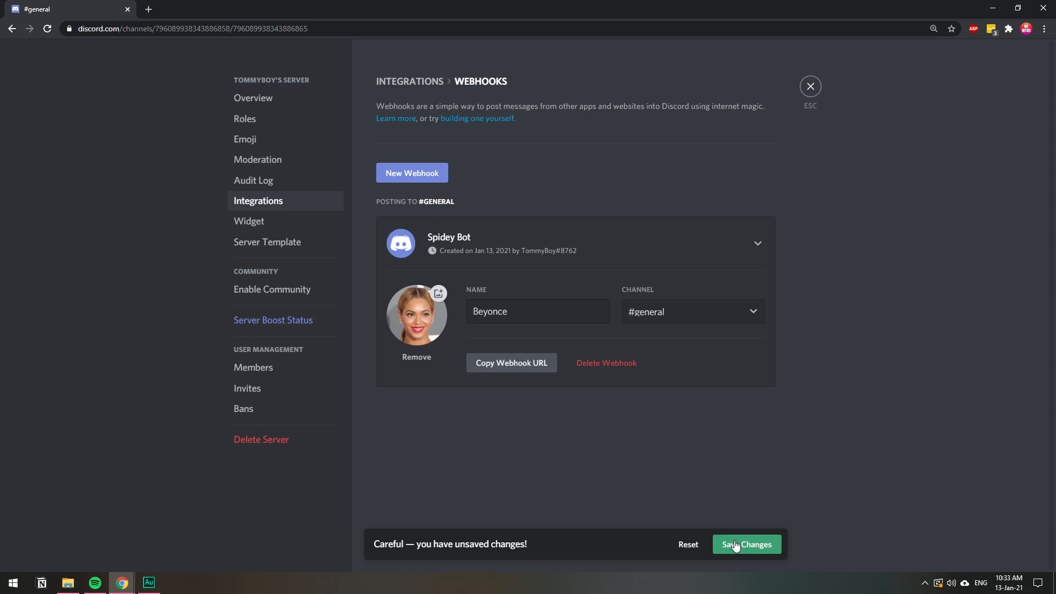
click(746, 544)
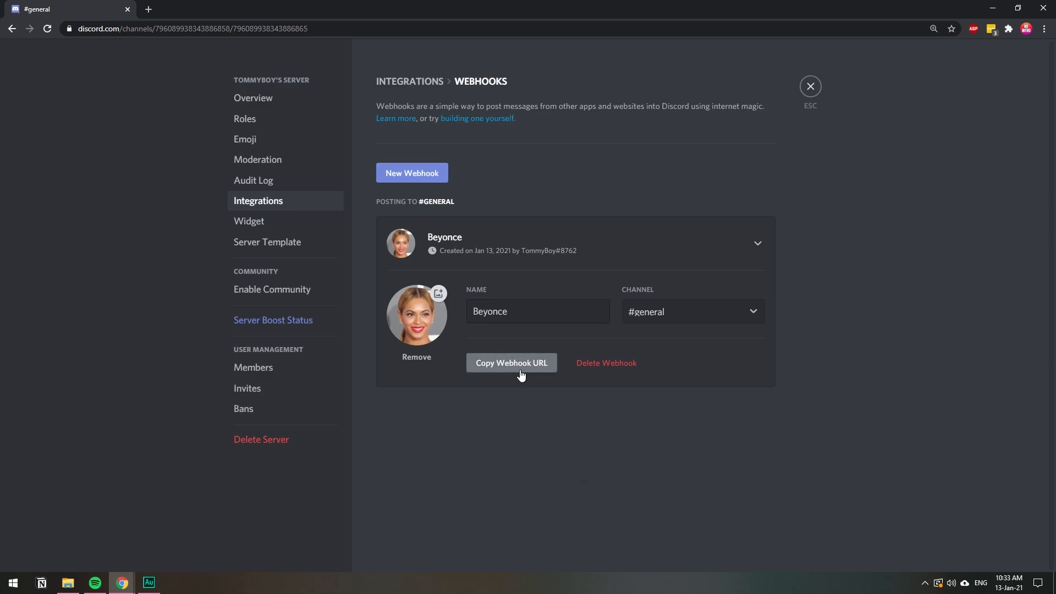
click(511, 363)
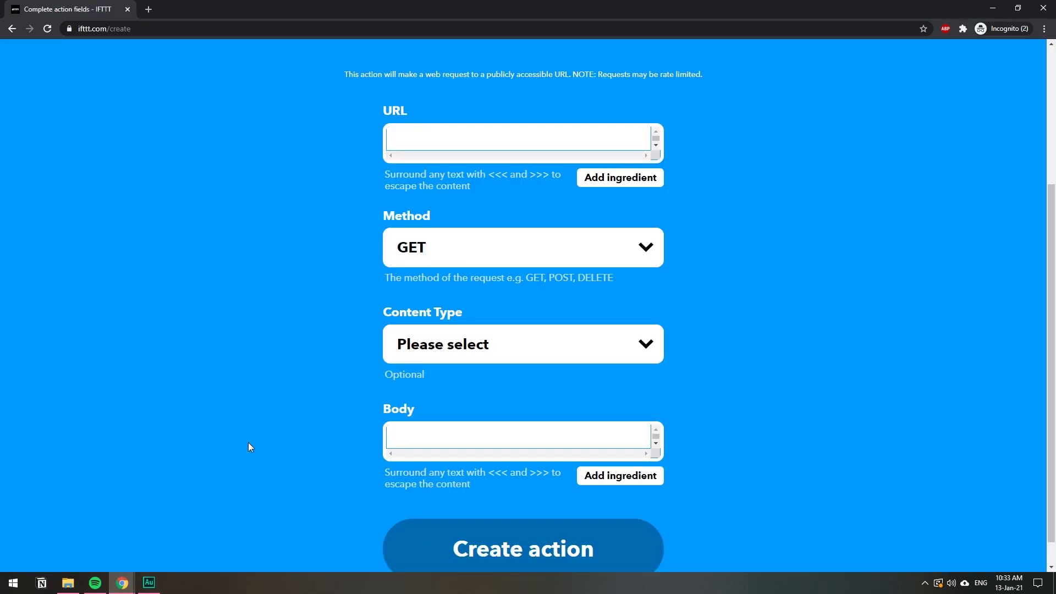
Paste the Discord webhook URL, choose POST method and application/json content type.
right_click(417, 141)
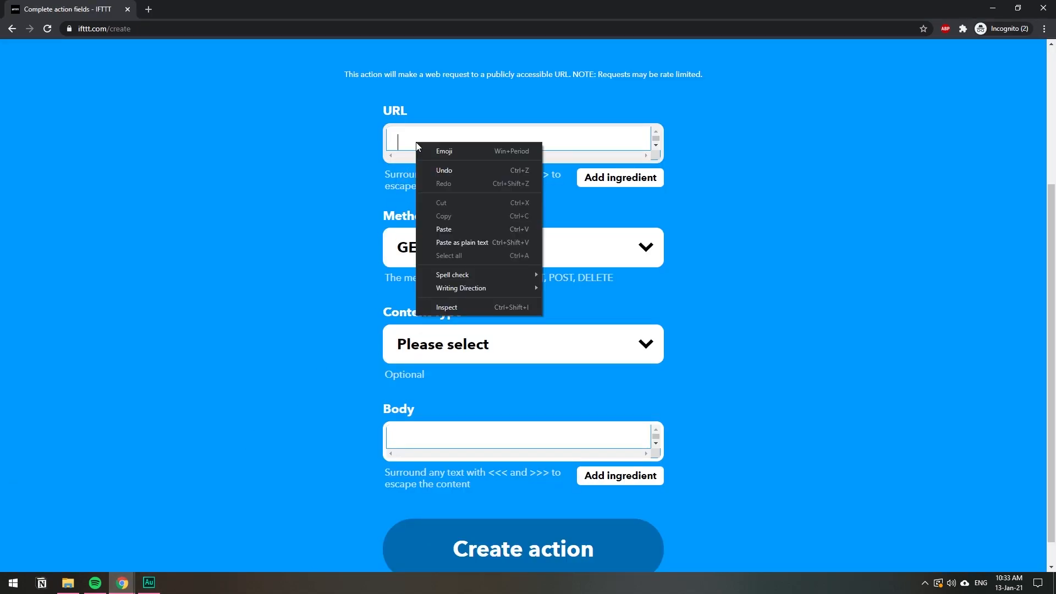
click(444, 229)
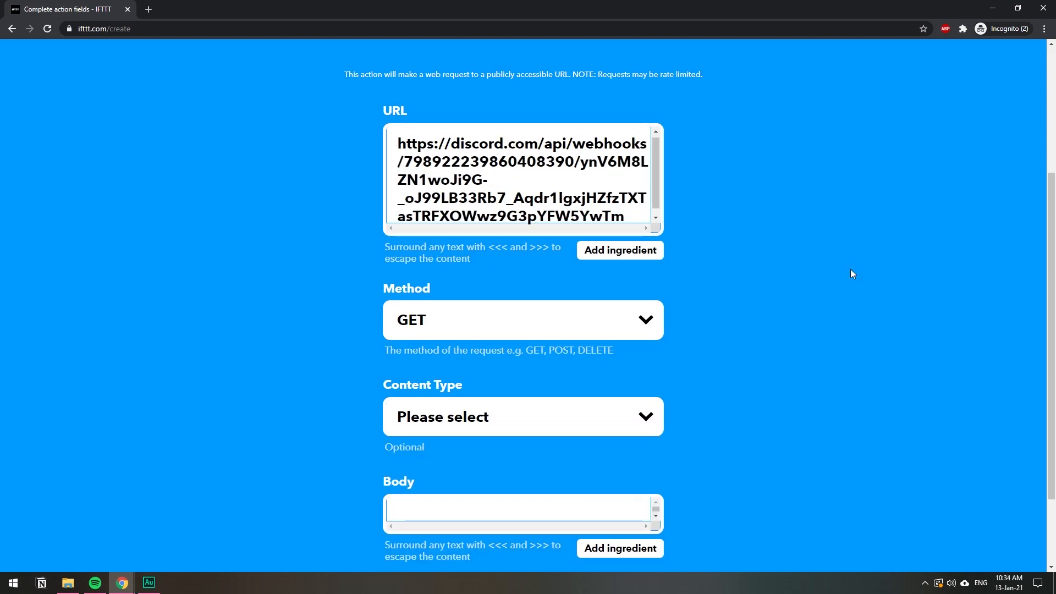
click(522, 319)
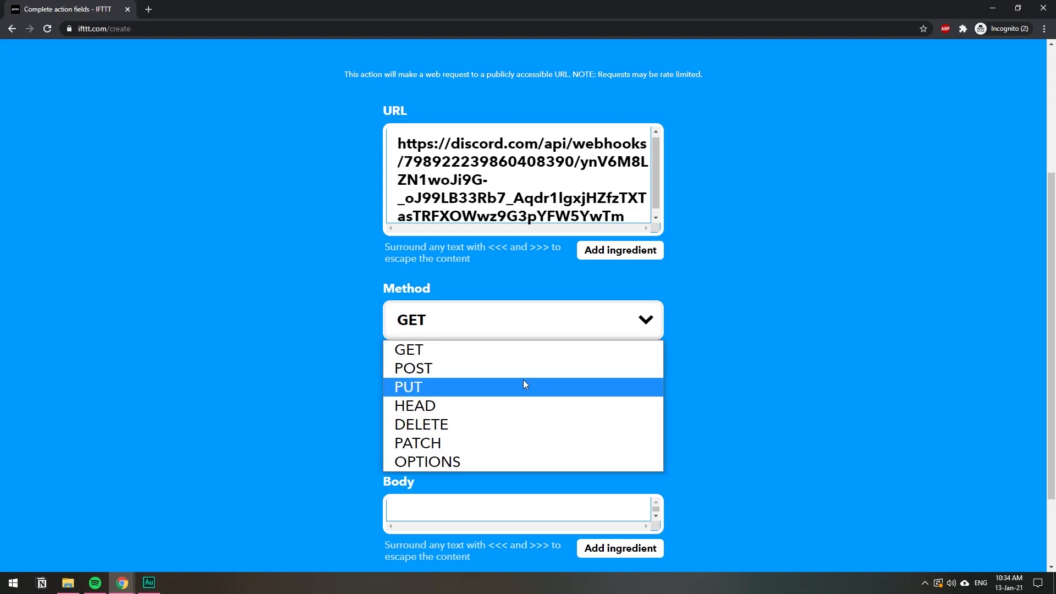
click(412, 368)
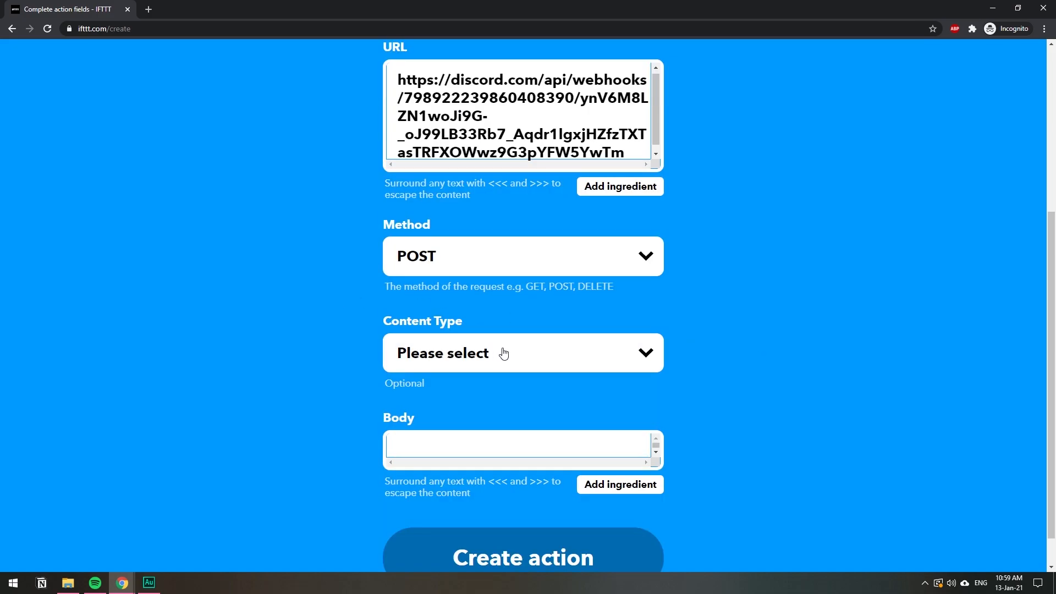
click(522, 352)
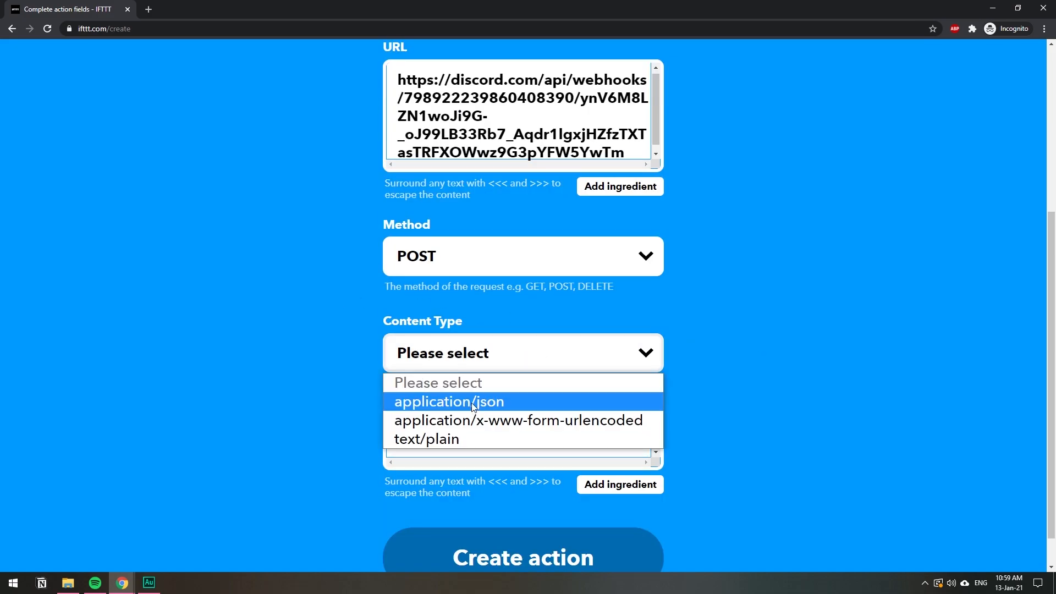
click(449, 401)
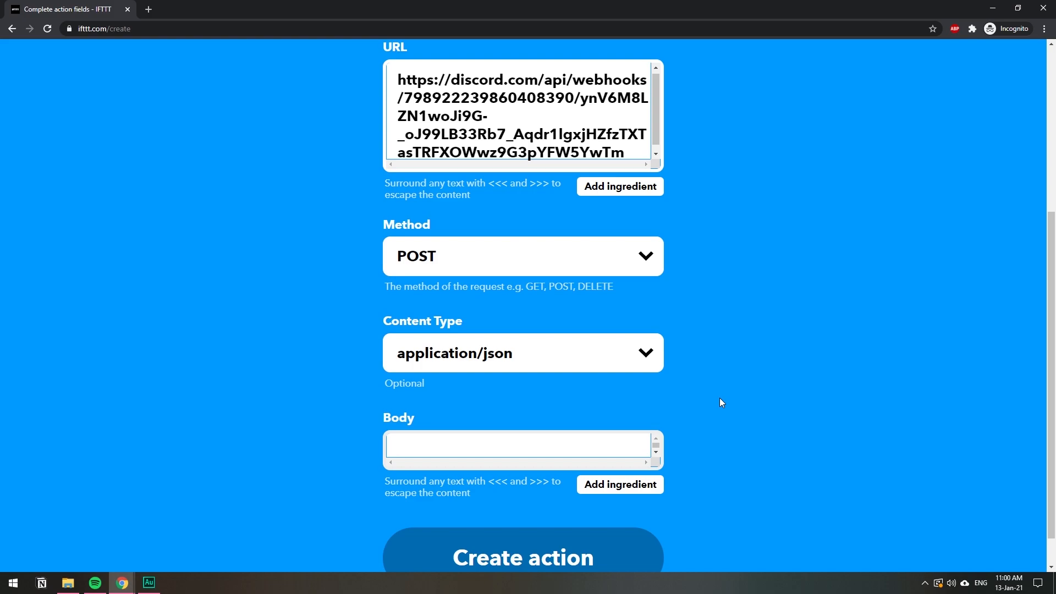
Begin the body with {"content":" and insert the LinkToTweet ingredient.
click(518, 445)
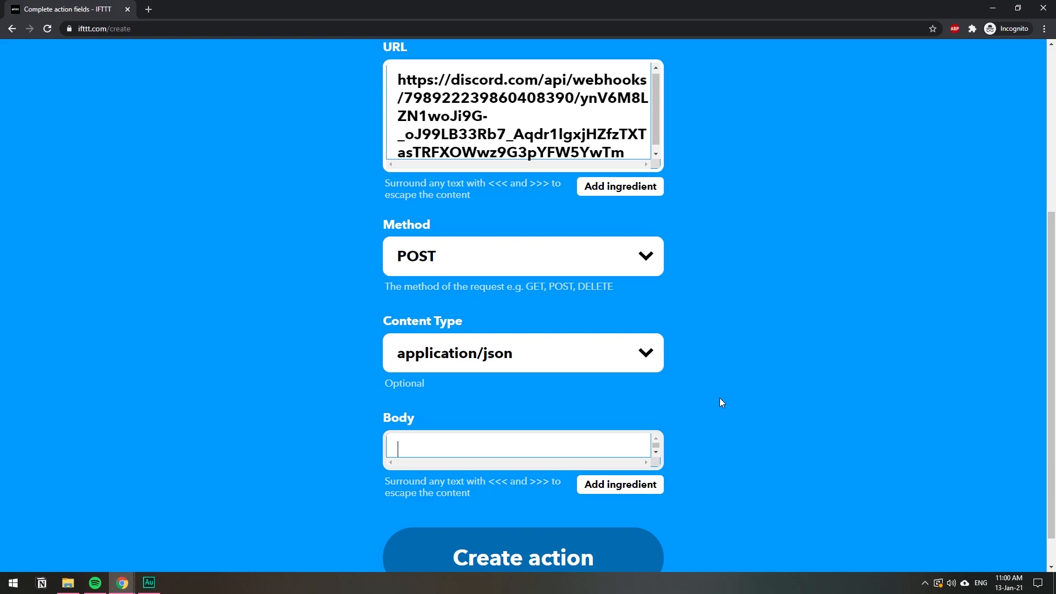
text([)
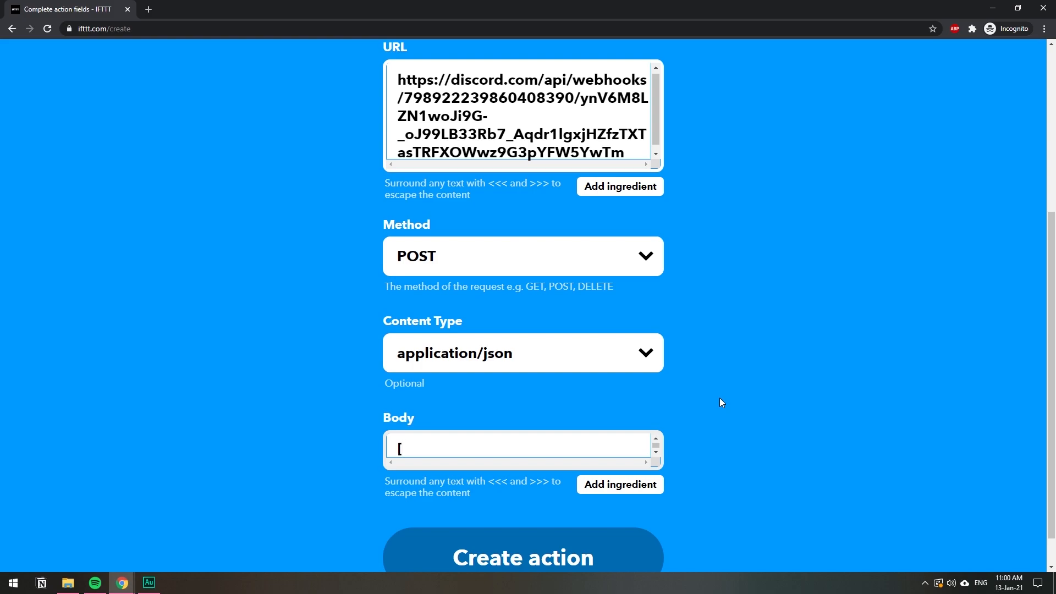
text({")
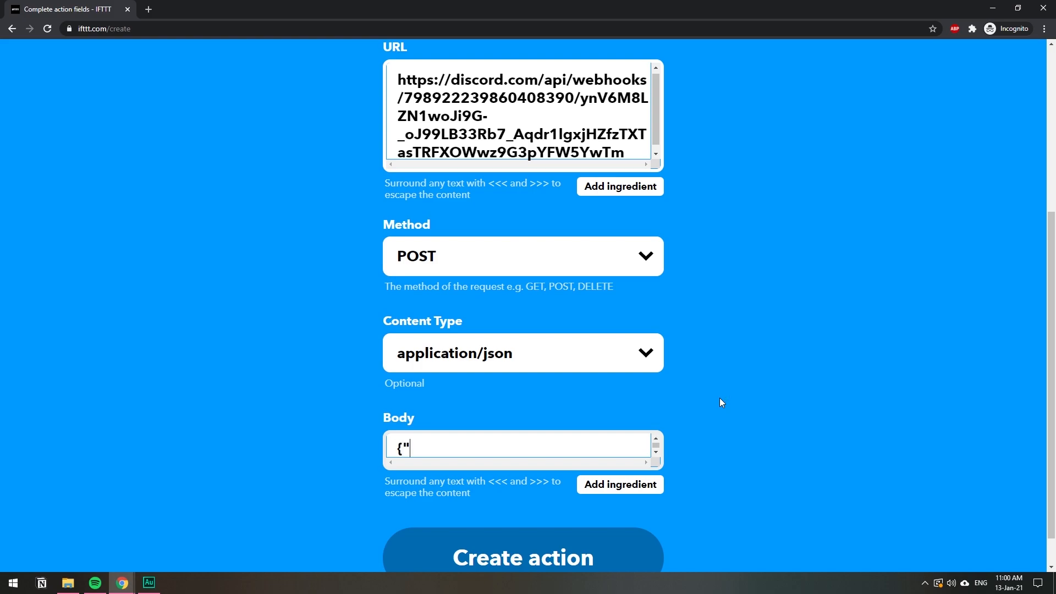
text(cont)
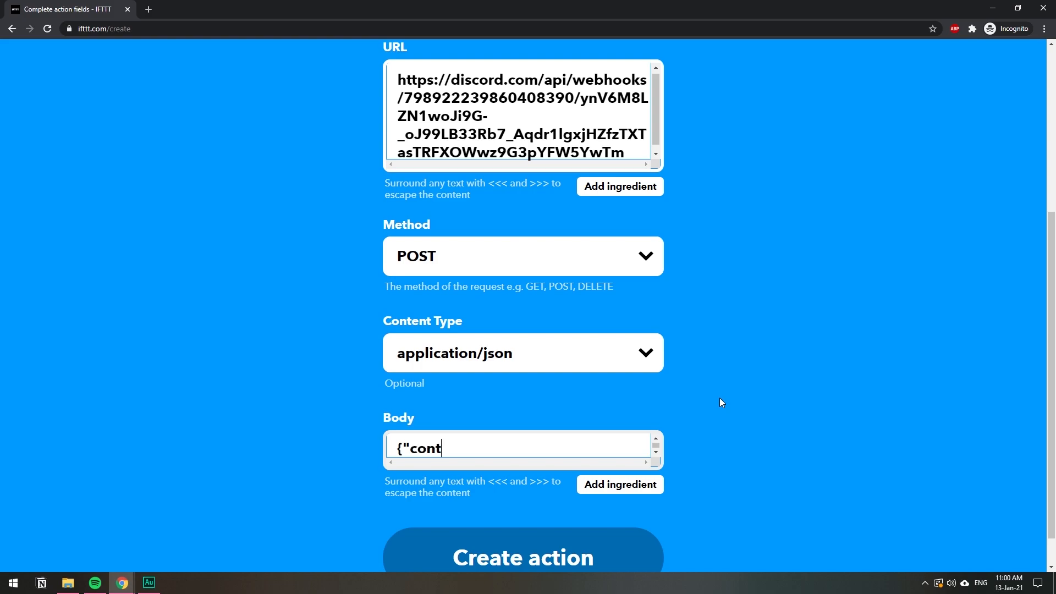
text(ent)
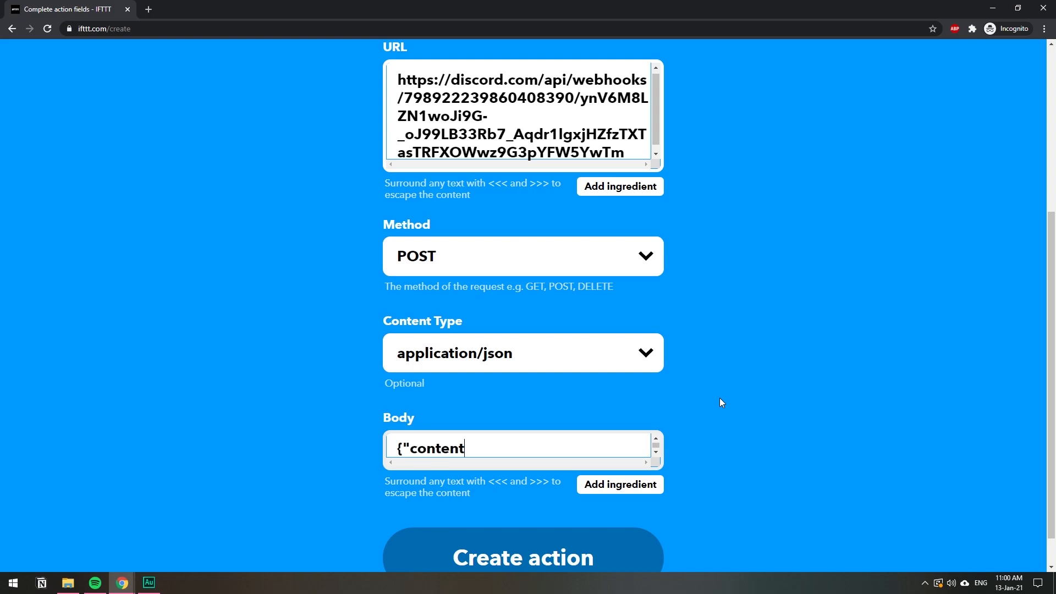
text(":)
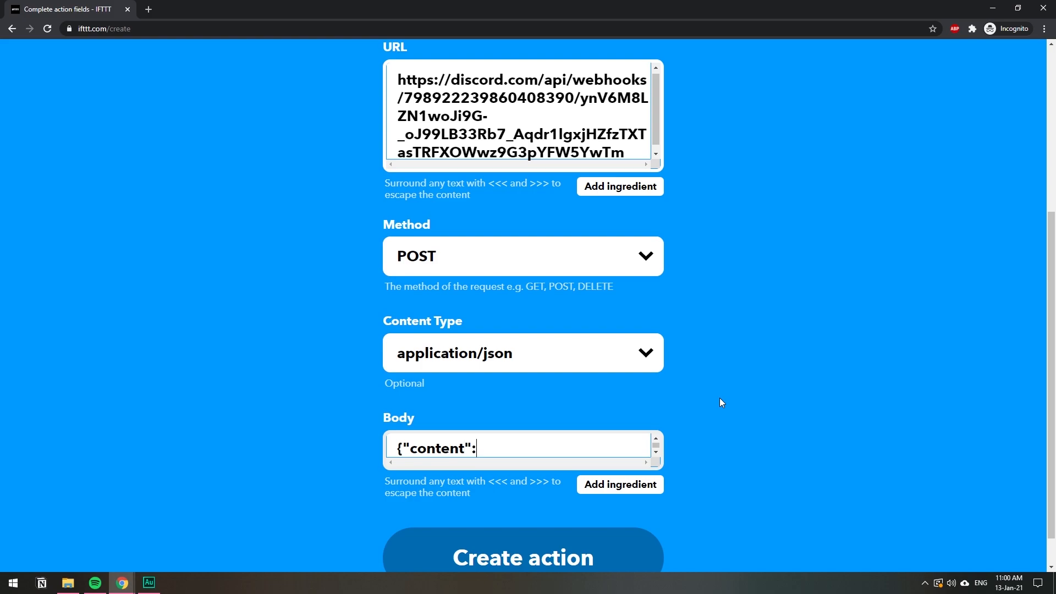
text(")
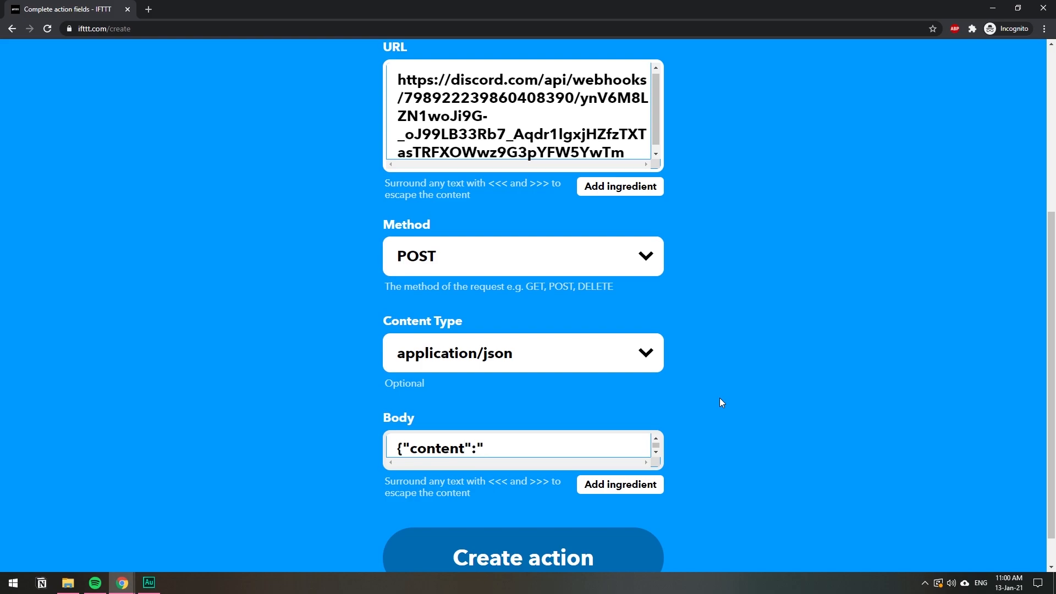
mouse_move(627, 487)
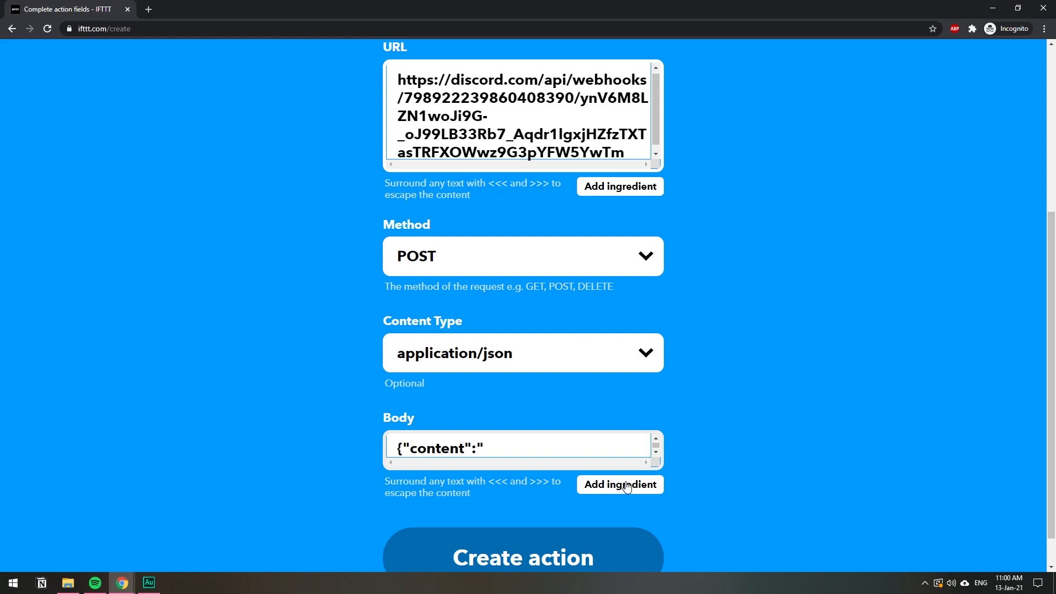
click(619, 484)
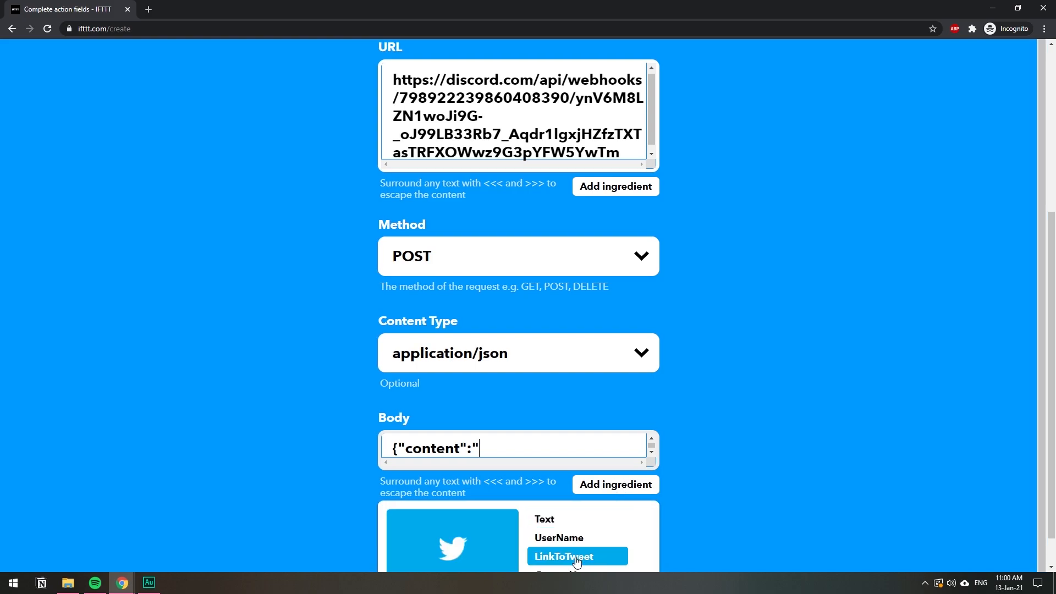
click(561, 556)
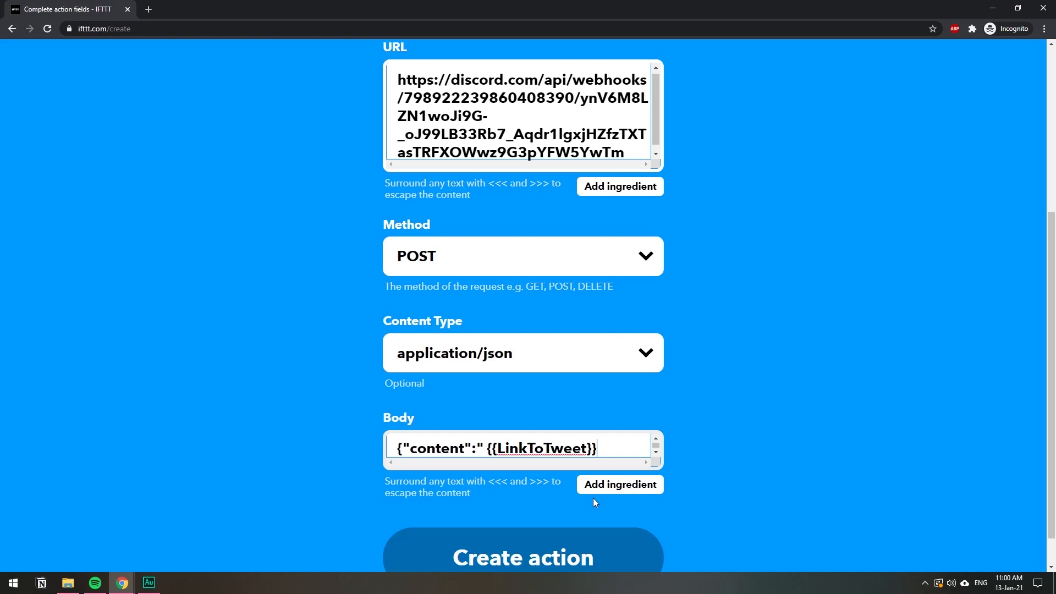
Type the short tweet message text into the body and close its quote.
text(")
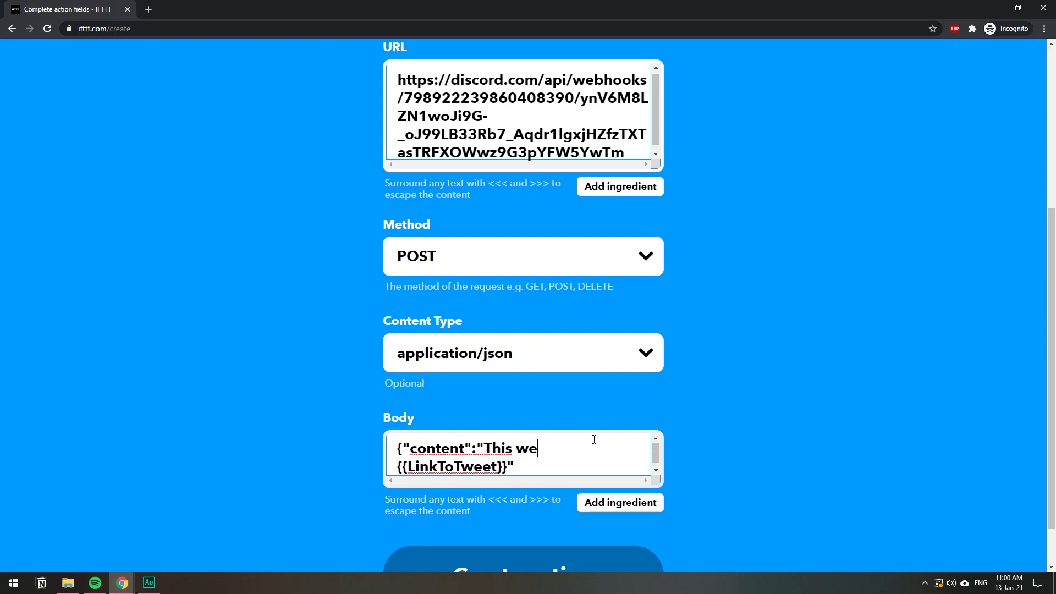
text(twe)
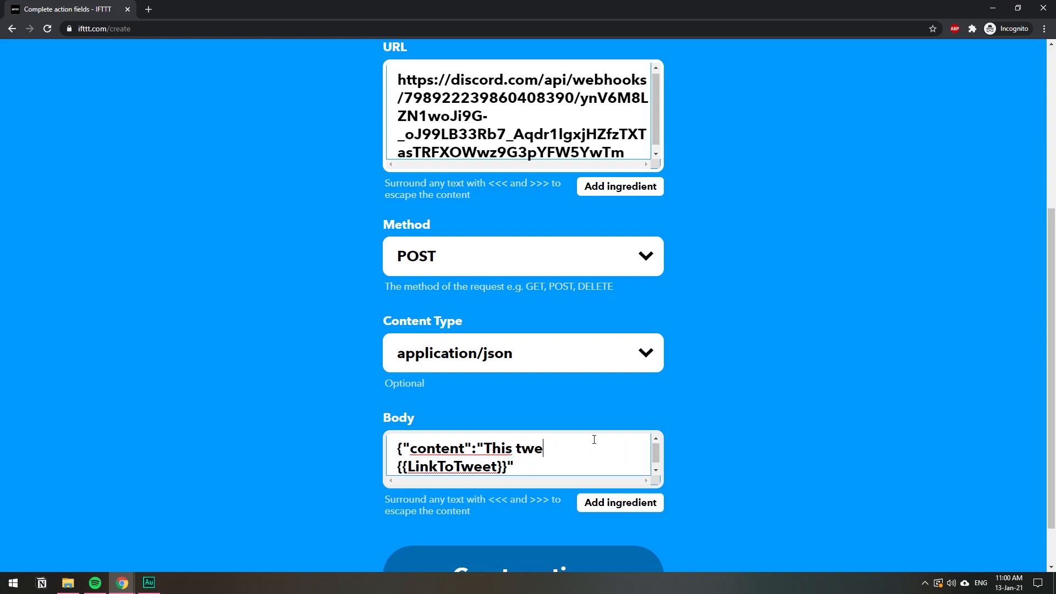
text(et was)
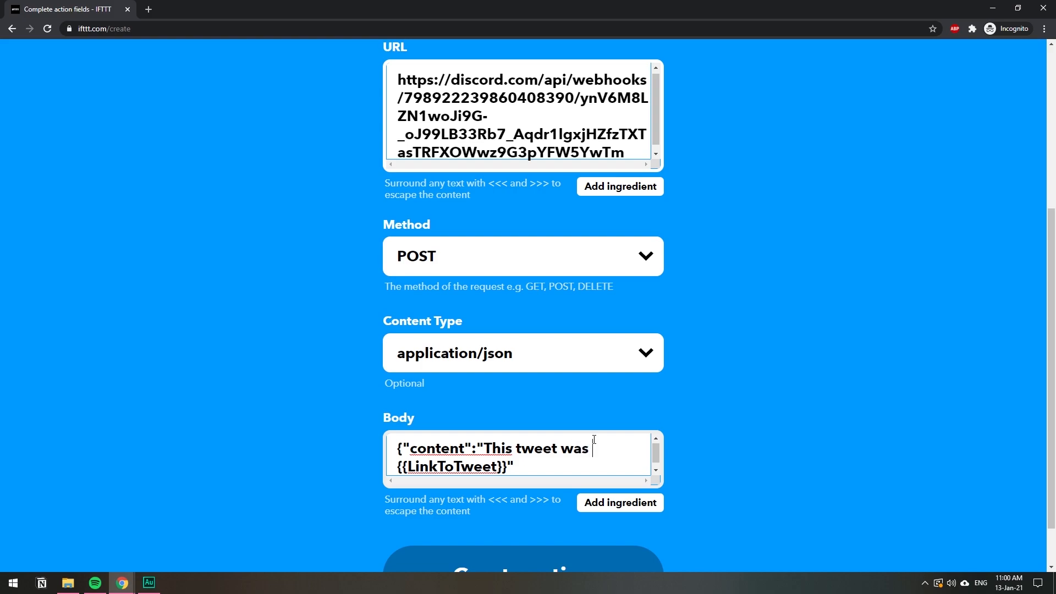
text(semt ny asd)
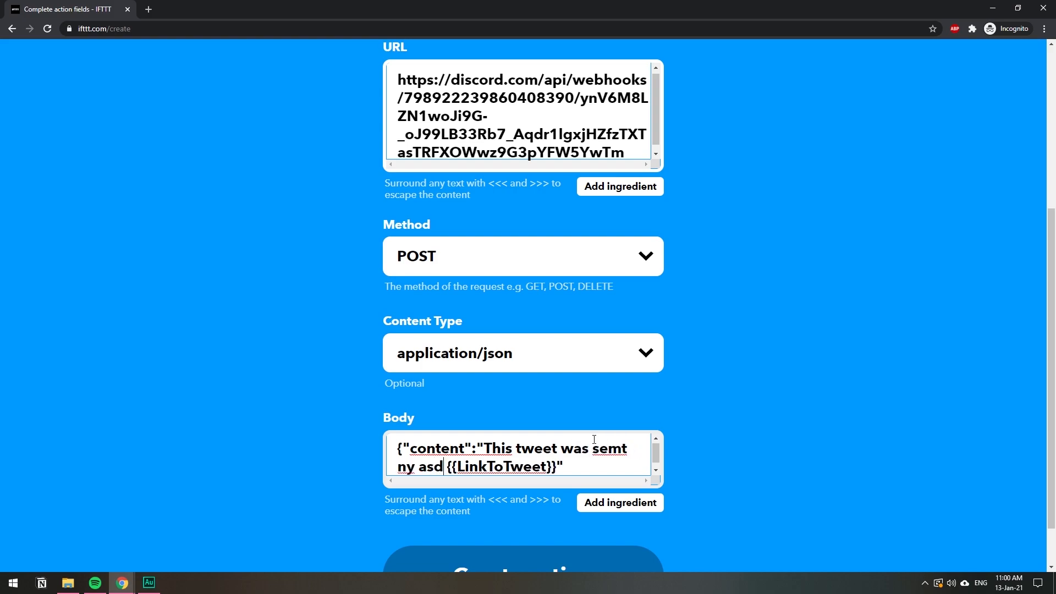
text(jw)
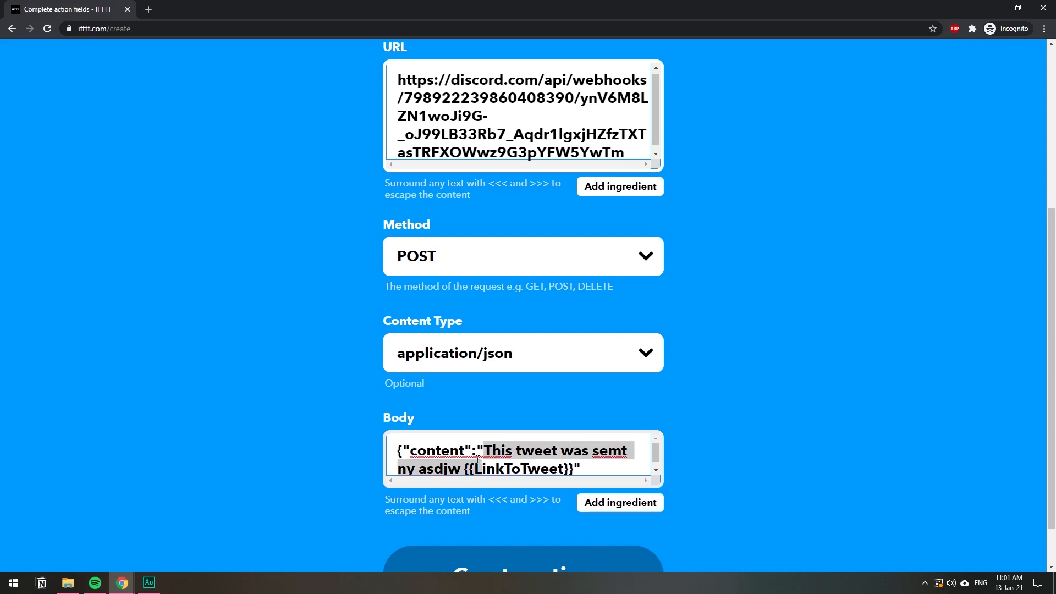
click(586, 464)
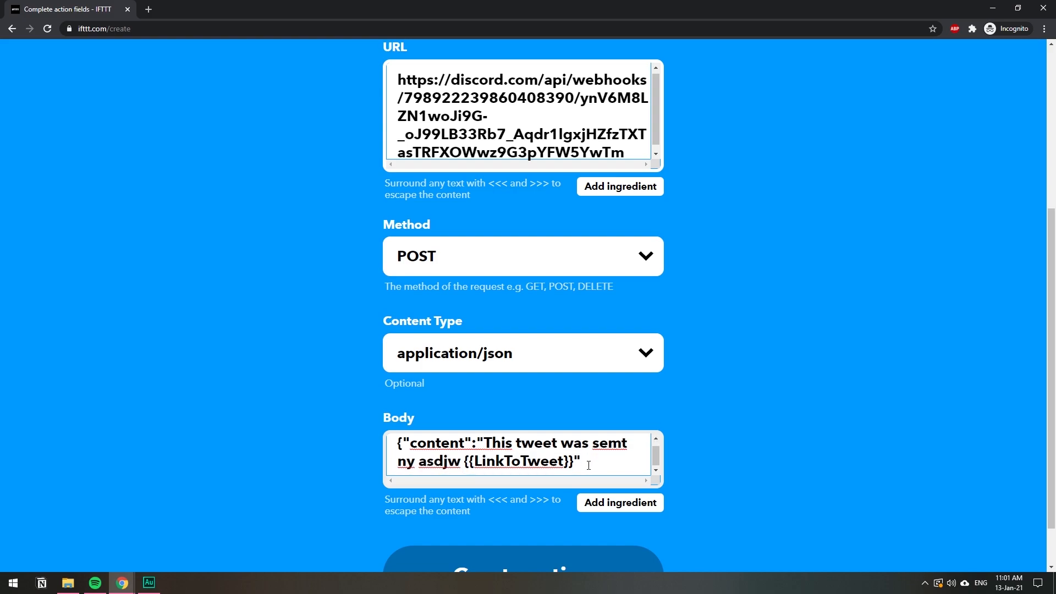
scroll(down, 3)
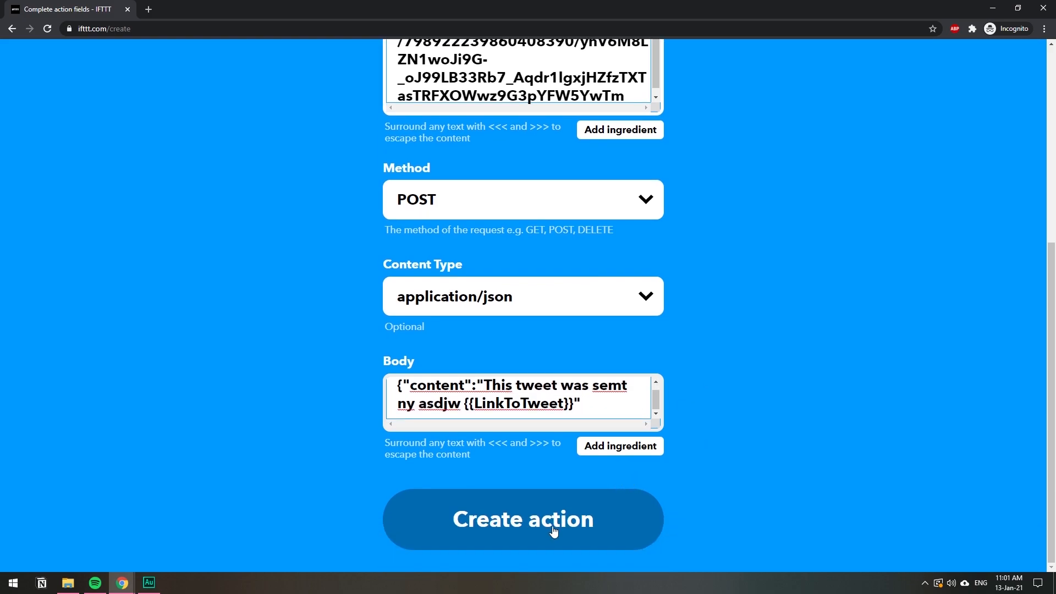
Create the web request action, continue through the review, and finish the applet.
click(523, 518)
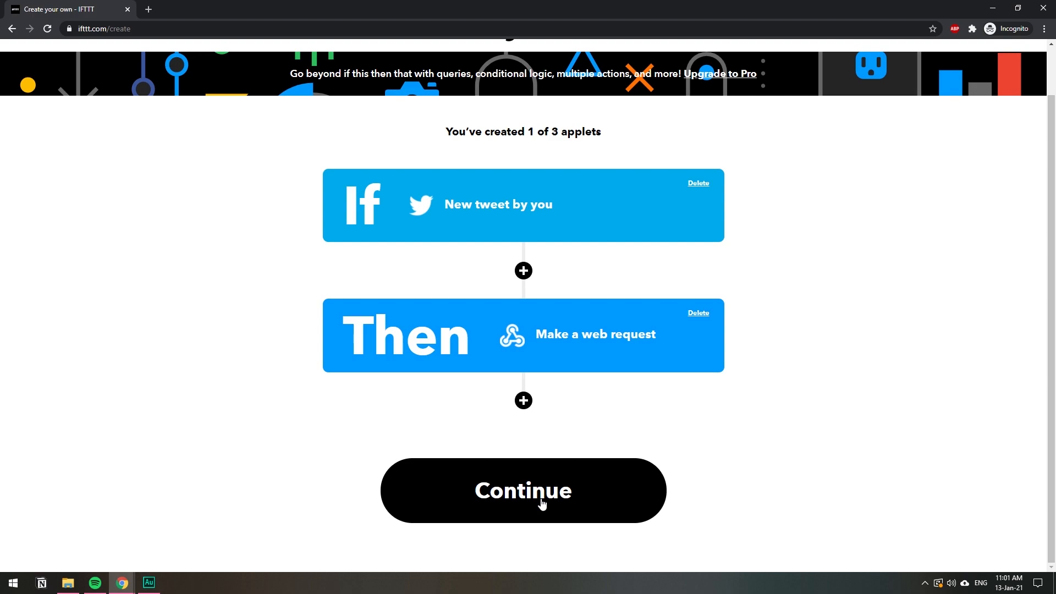
click(522, 490)
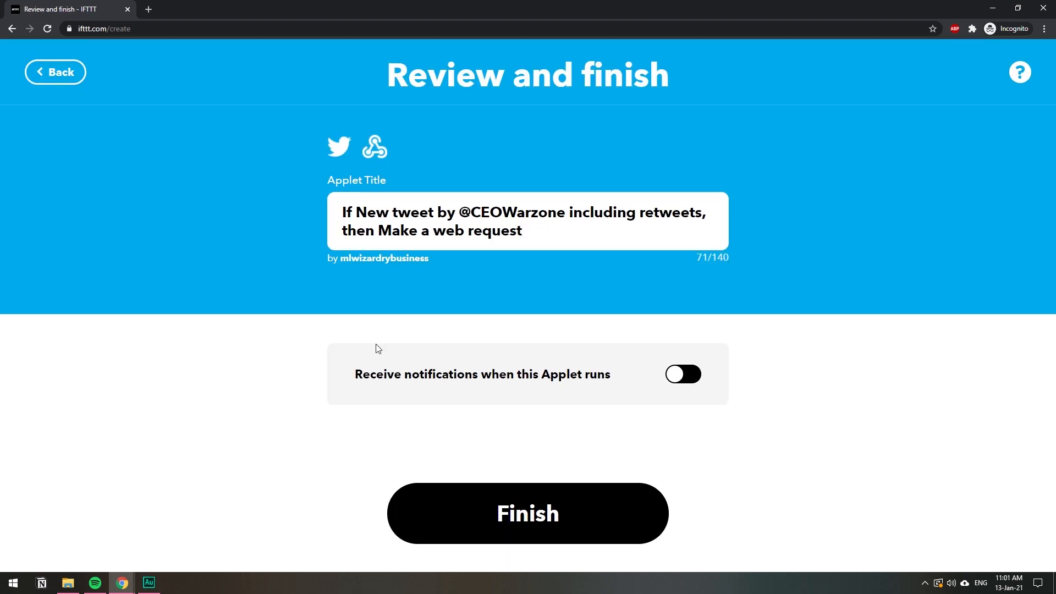
mouse_move(554, 477)
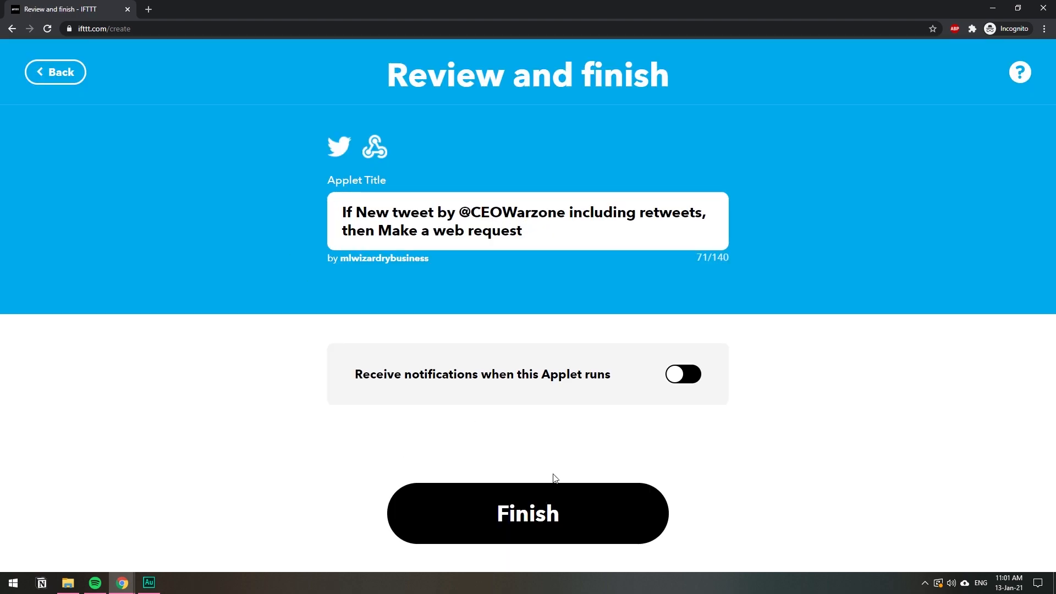
click(527, 513)
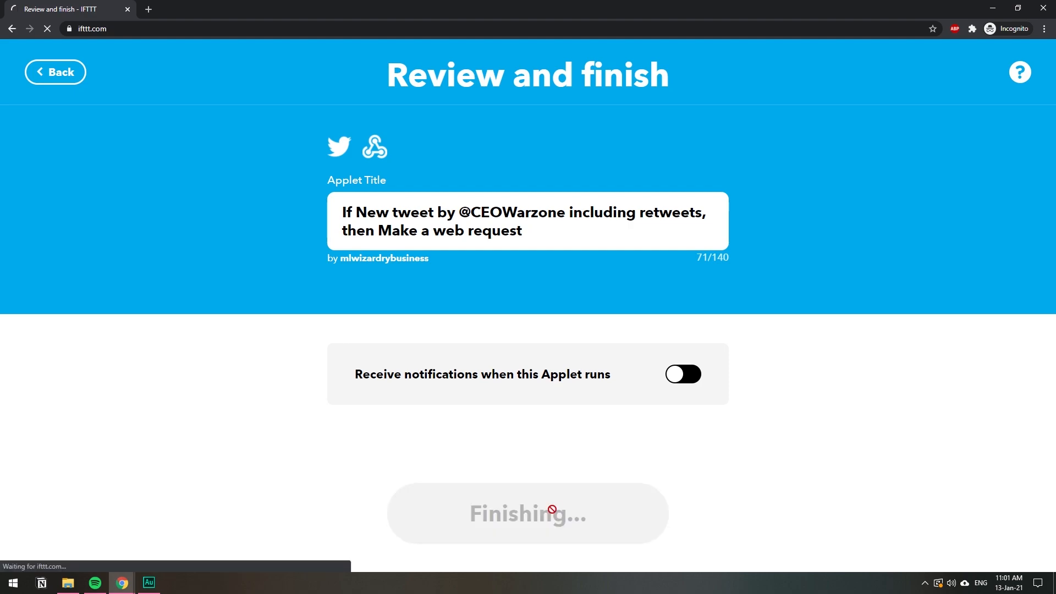
click(527, 513)
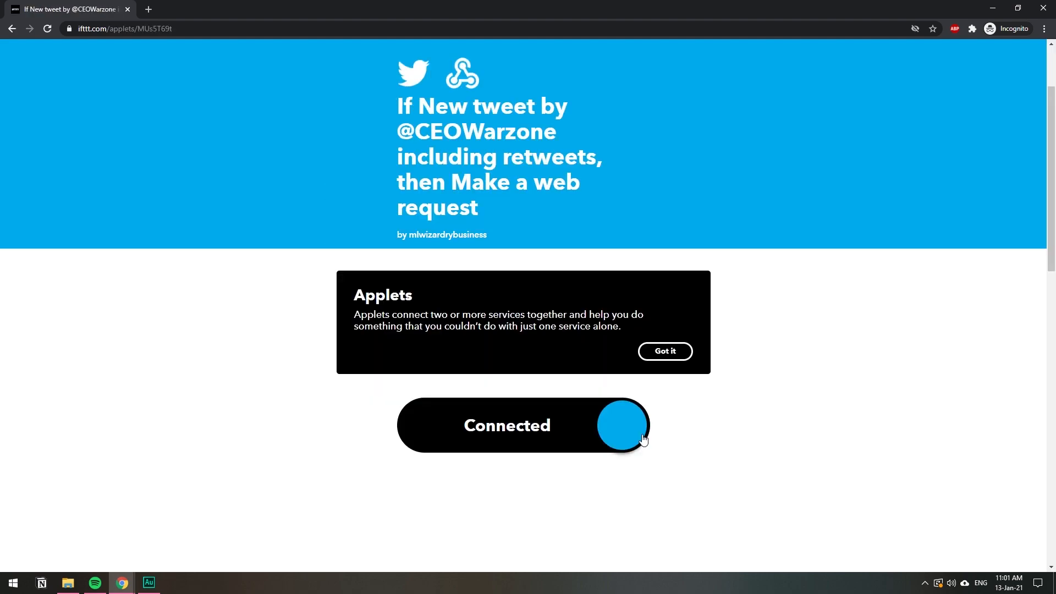
mouse_move(231, 224)
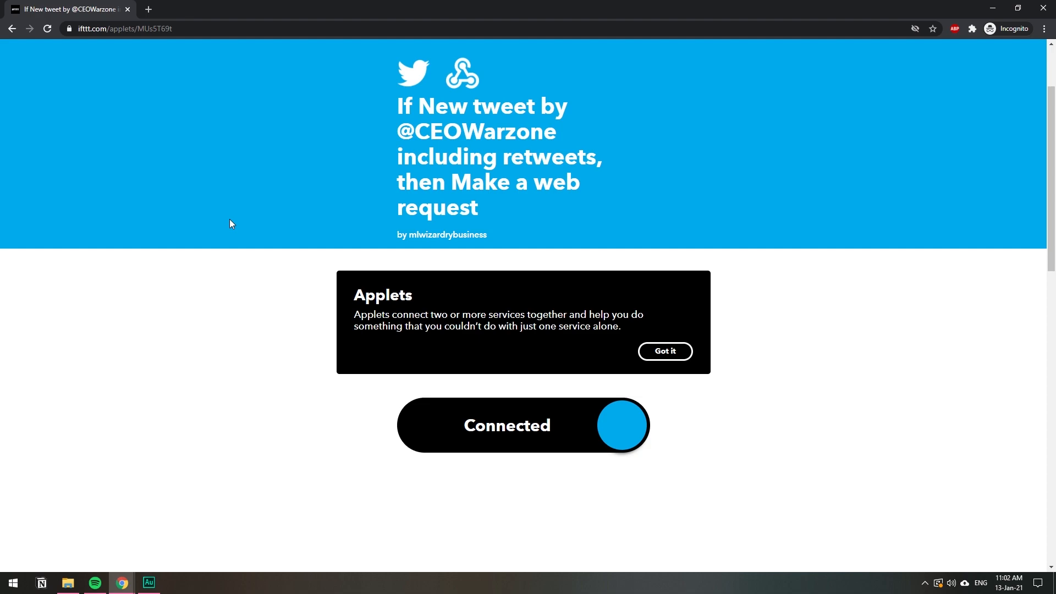
mouse_move(37, 119)
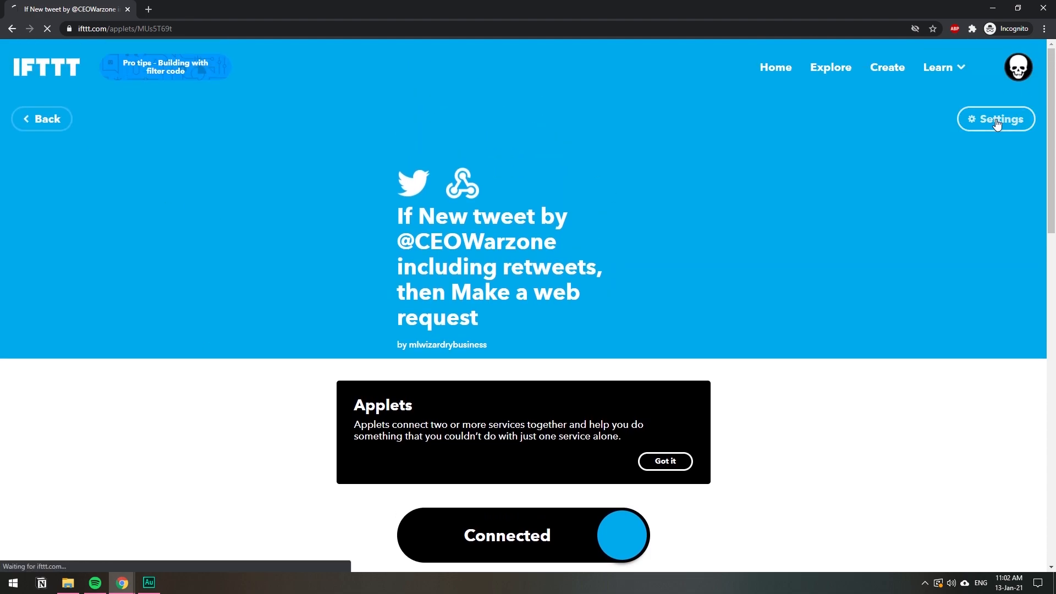
Open the applet's settings, add a closing ')' to the body, and save.
click(995, 118)
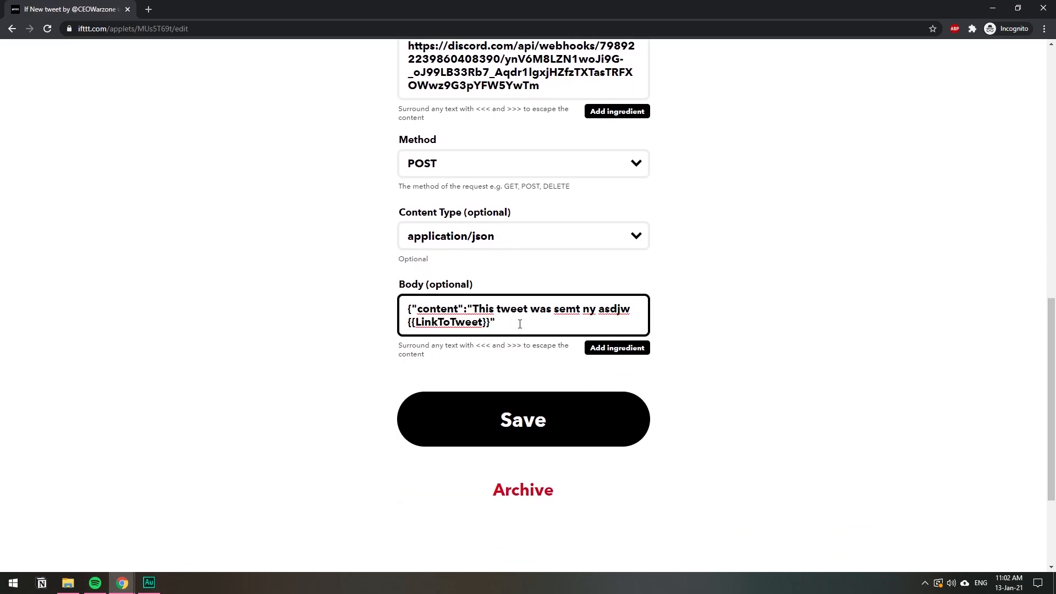
text())
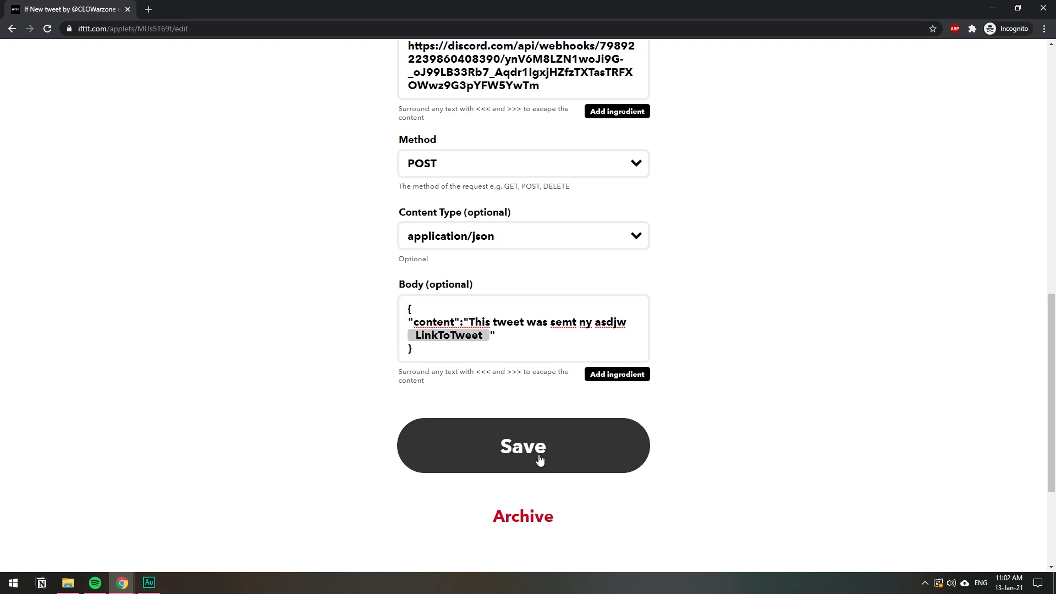
click(522, 445)
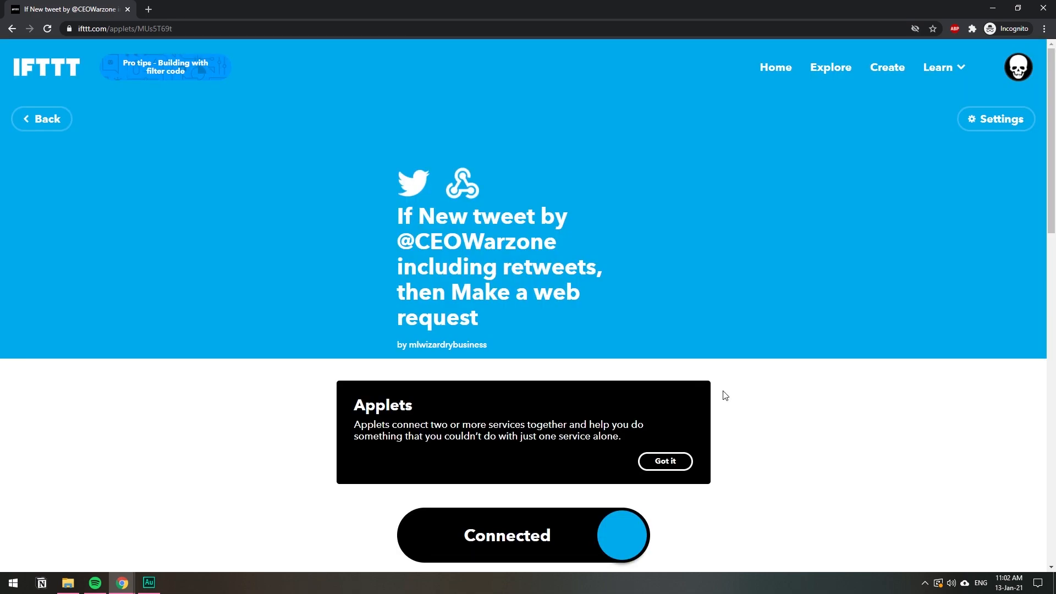
mouse_move(401, 585)
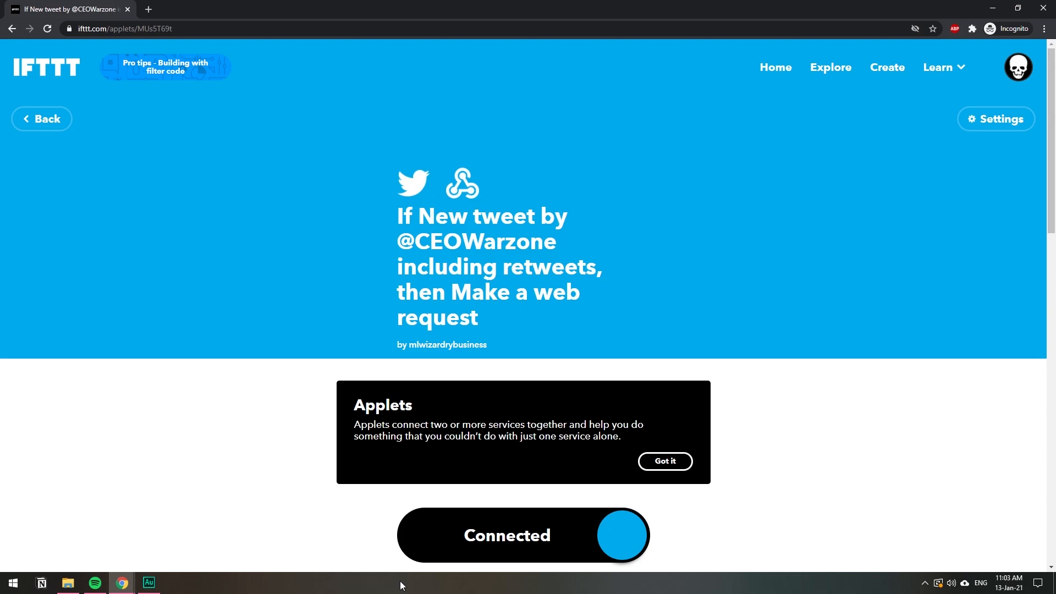
mouse_move(67, 575)
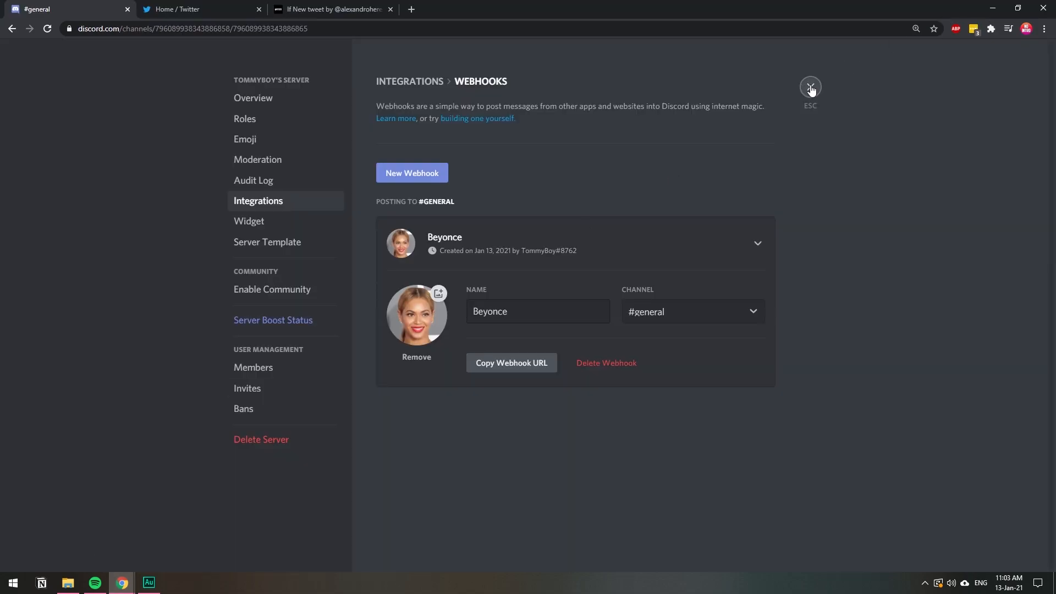
Close Discord's Server Settings and switch to the Twitter home timeline tab.
click(811, 87)
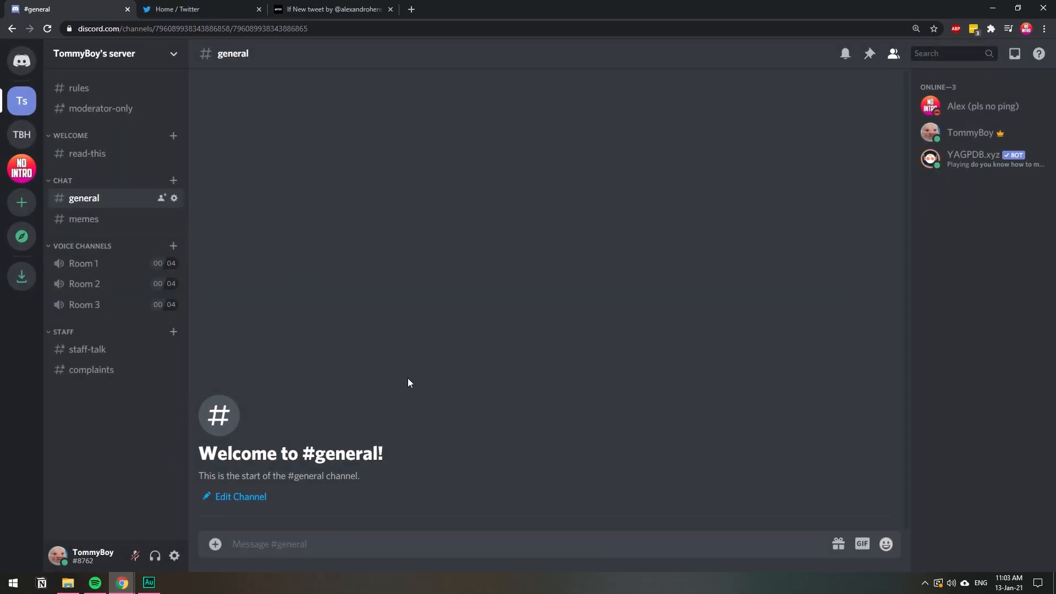
click(201, 9)
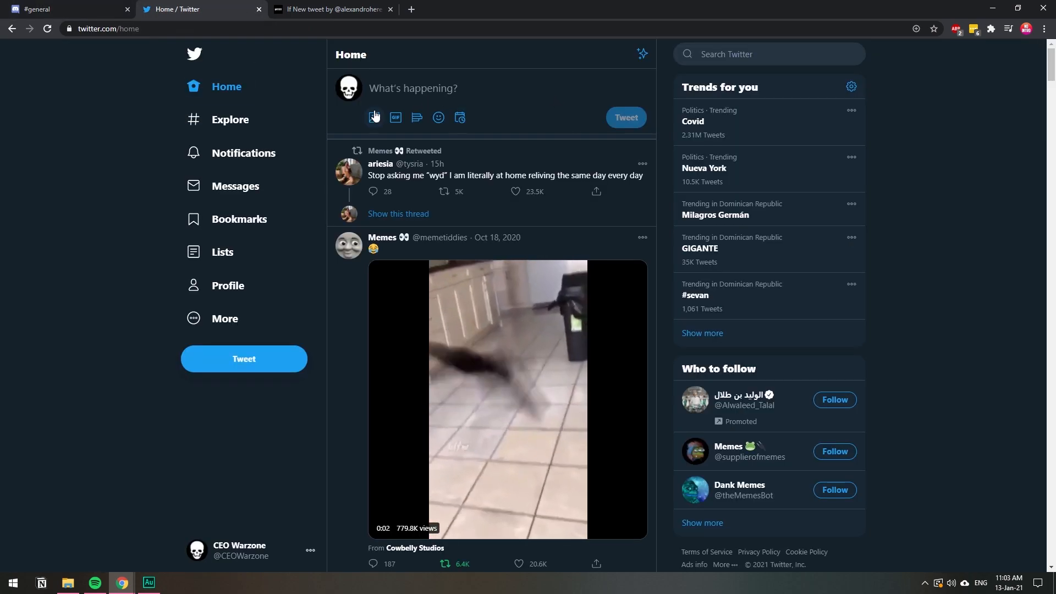
click(374, 117)
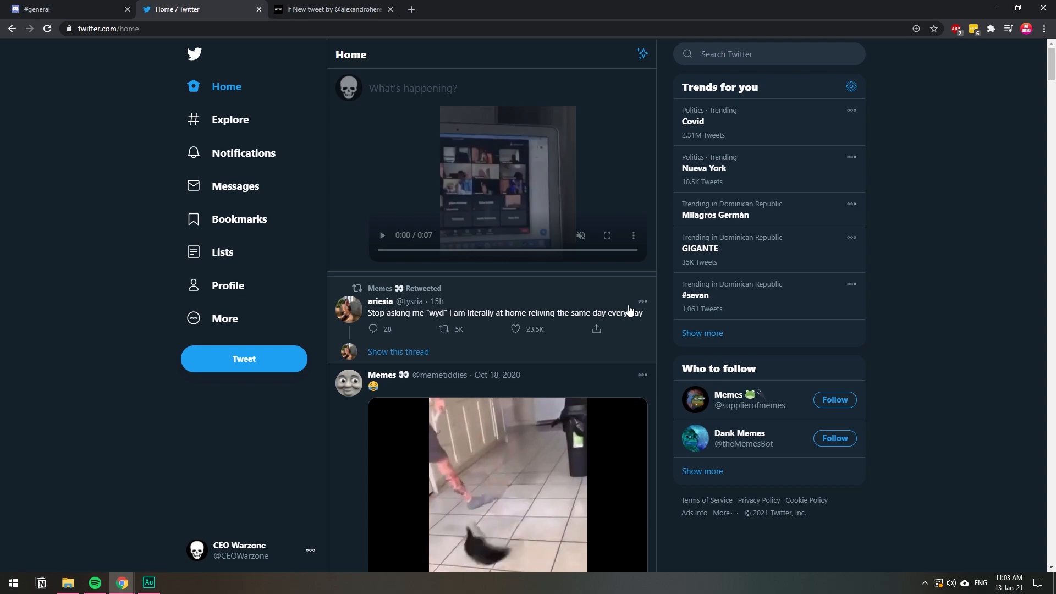
click(625, 118)
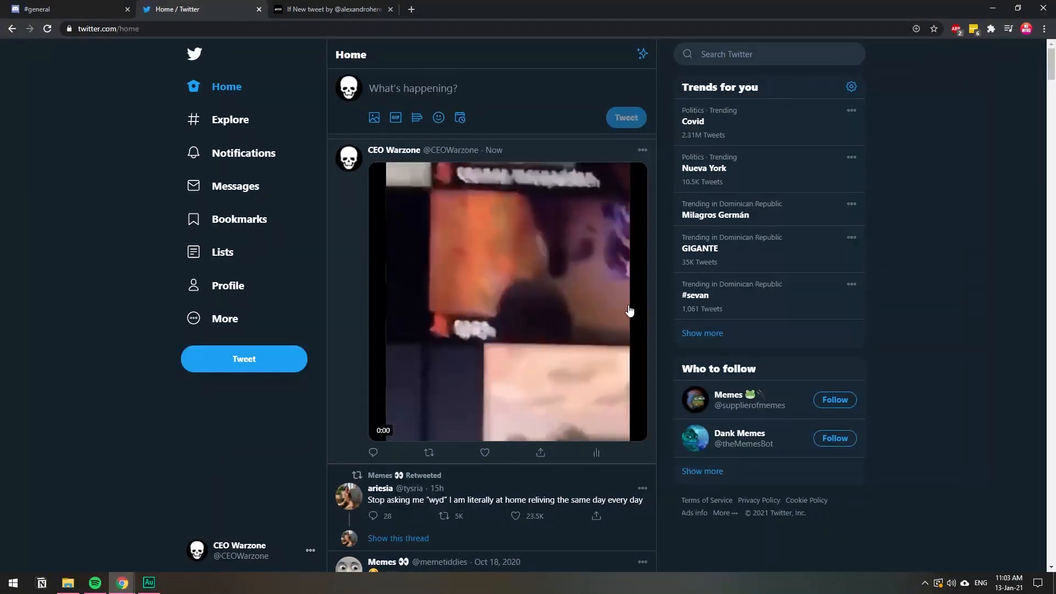
Switch to Discord's still-empty #general channel tab.
click(67, 9)
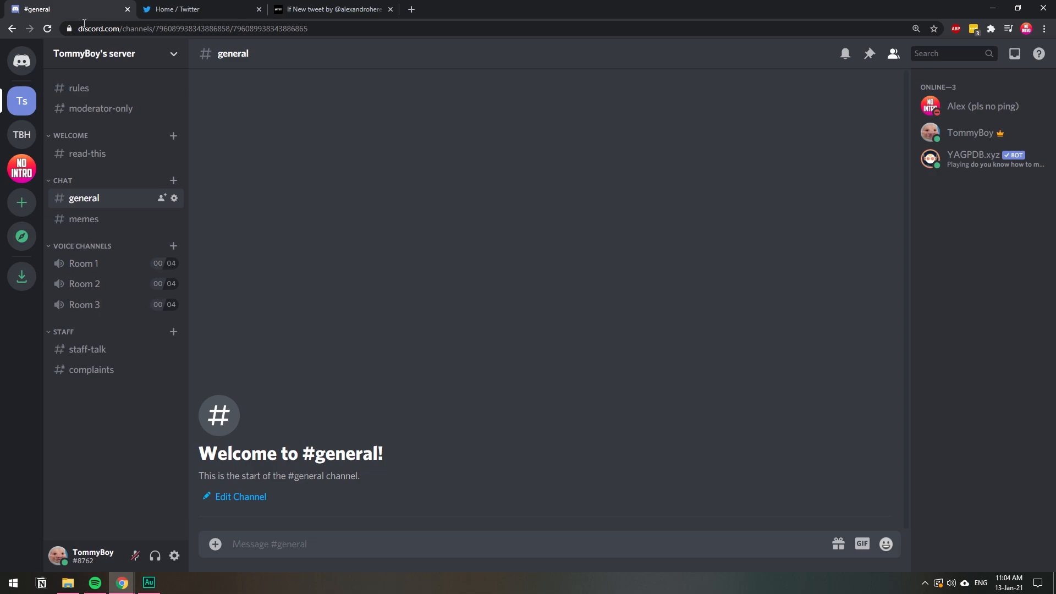
mouse_move(267, 459)
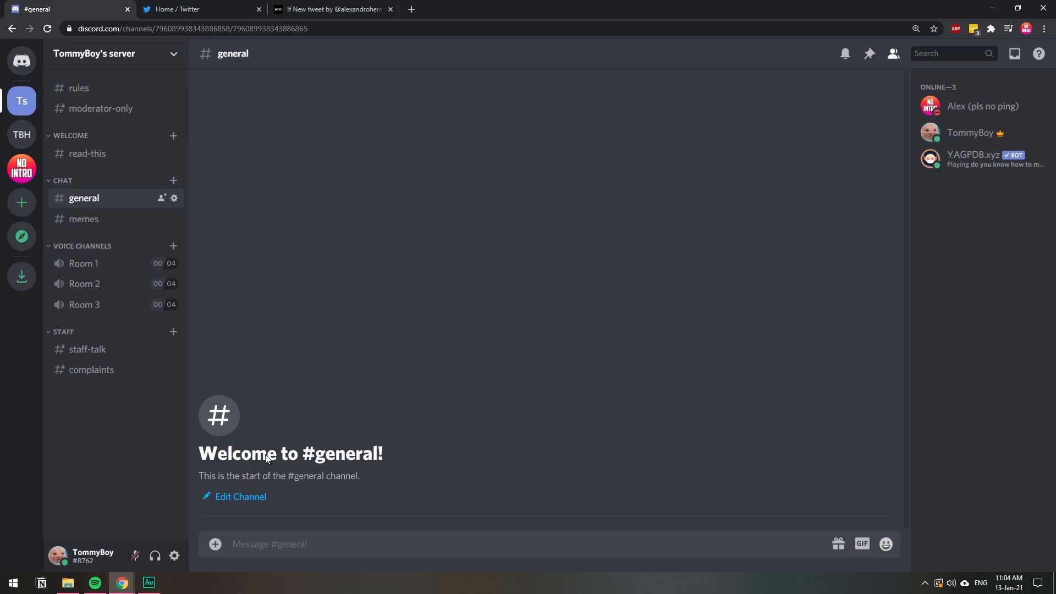
mouse_move(351, 411)
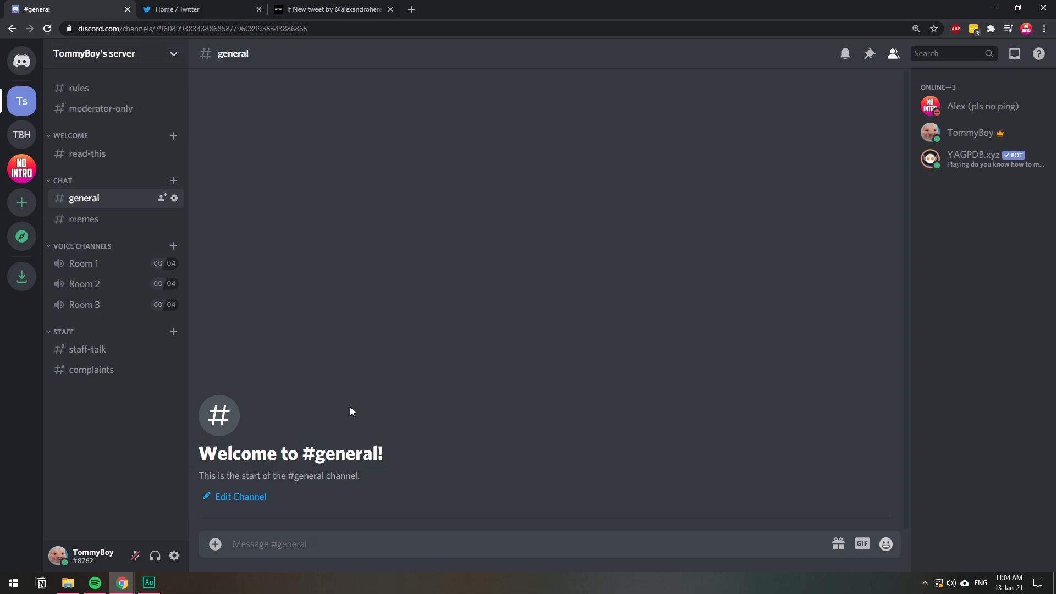
mouse_move(121, 583)
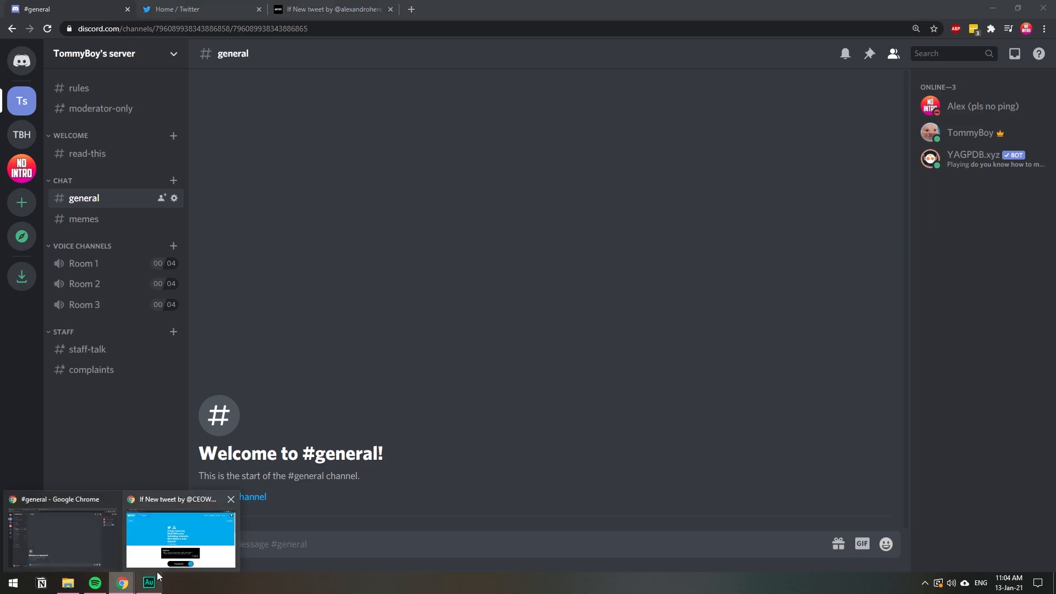
Open the applet's activity history from its settings and reload it to check for new runs.
click(180, 539)
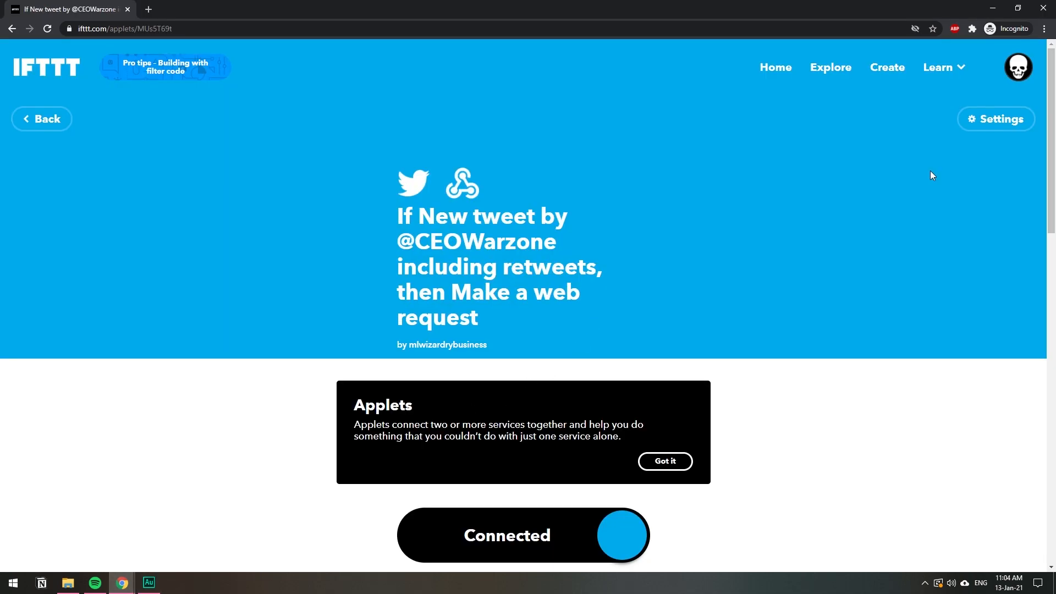
mouse_move(951, 140)
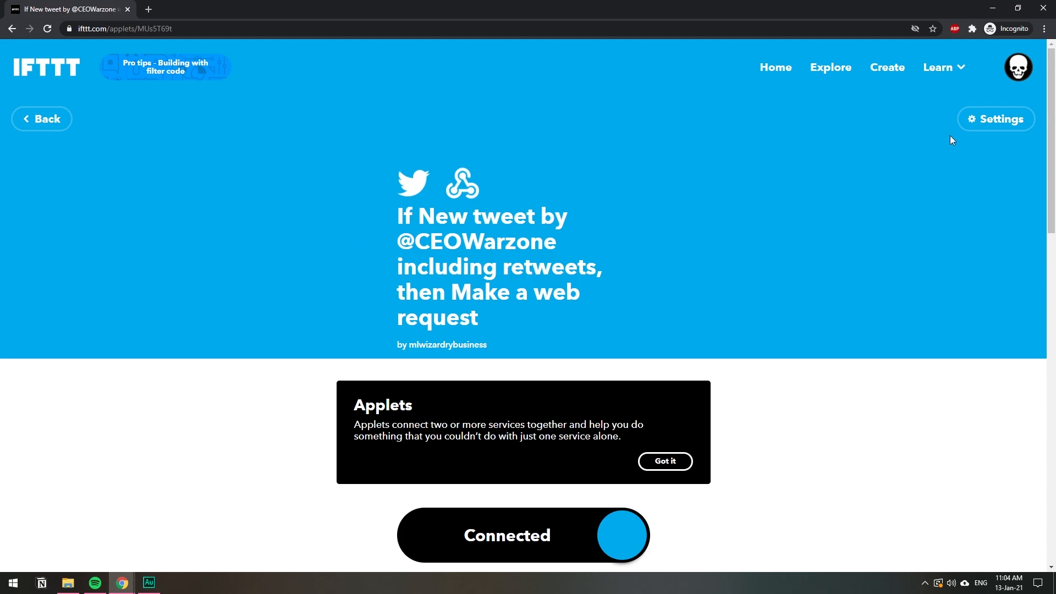
click(996, 119)
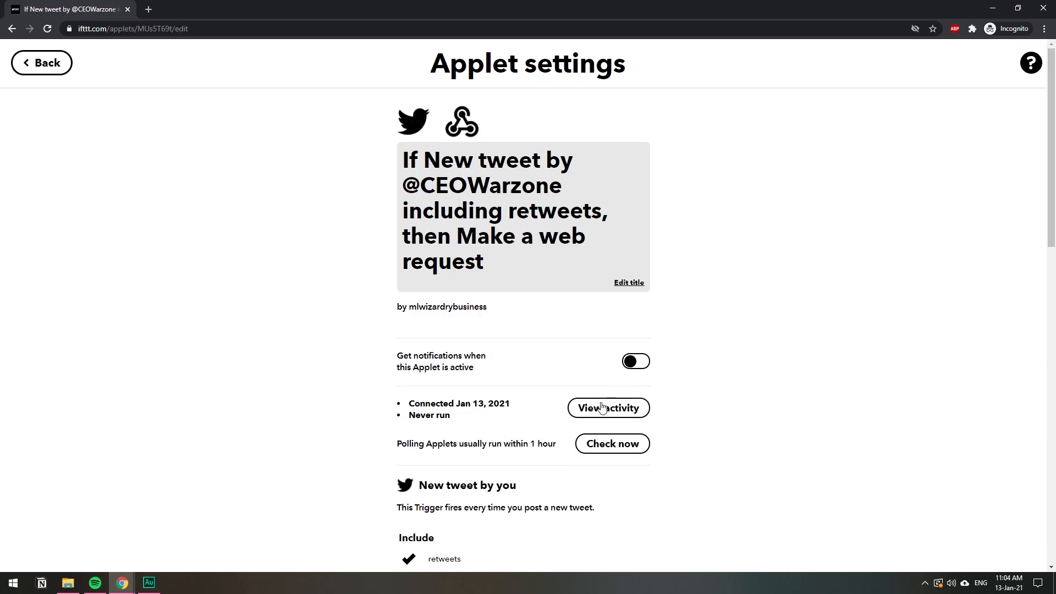
click(607, 408)
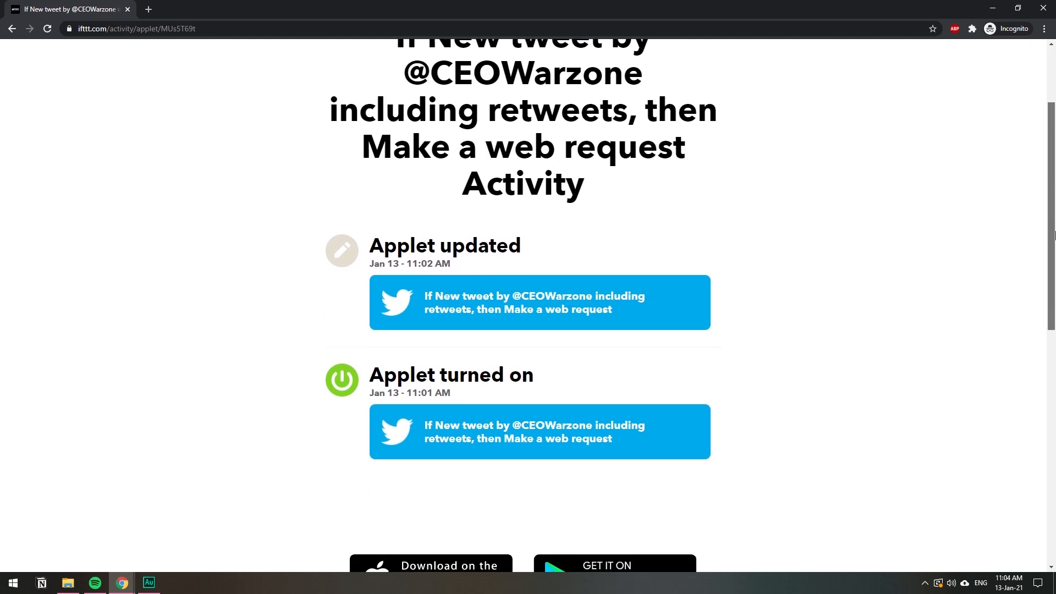
scroll(down, 3)
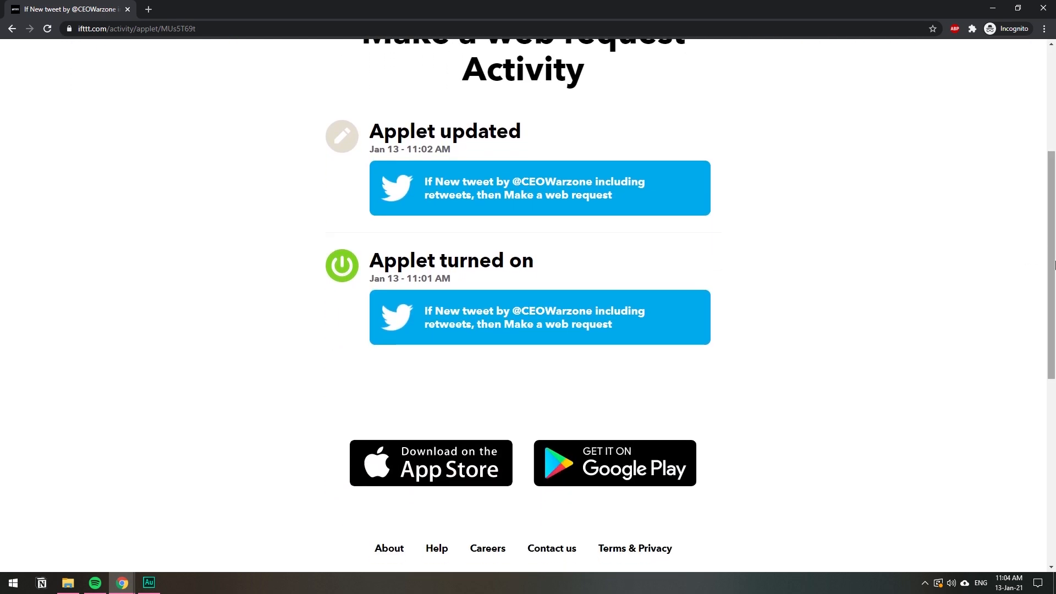
scroll(up, 3)
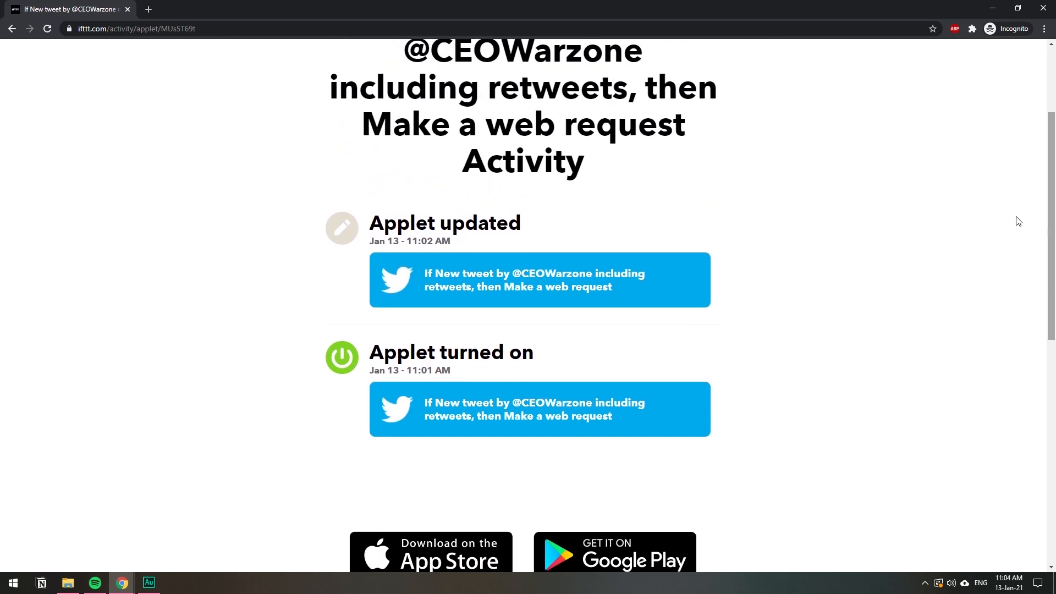
mouse_move(475, 230)
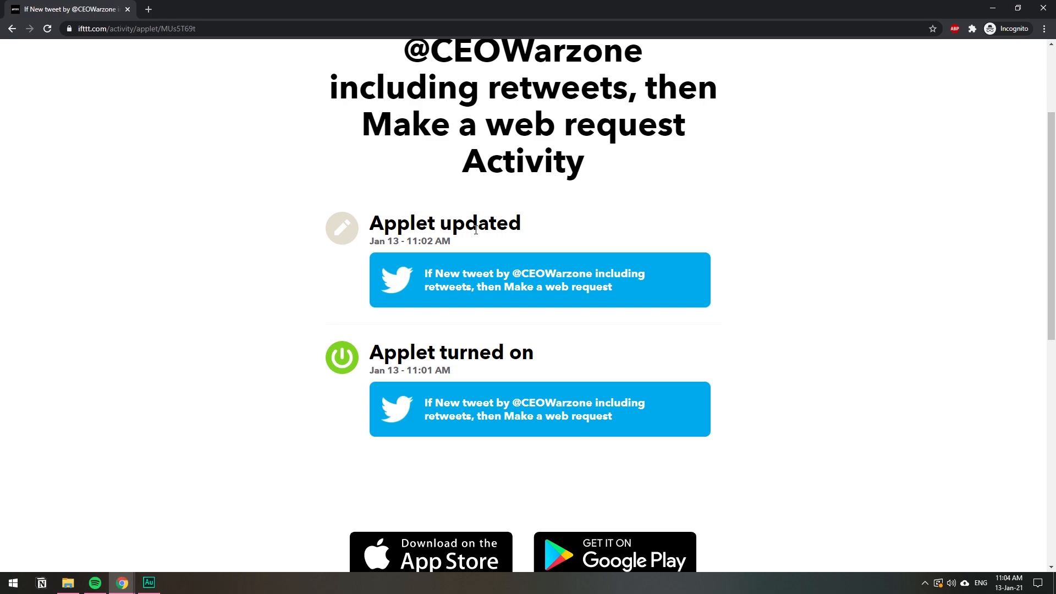
click(46, 28)
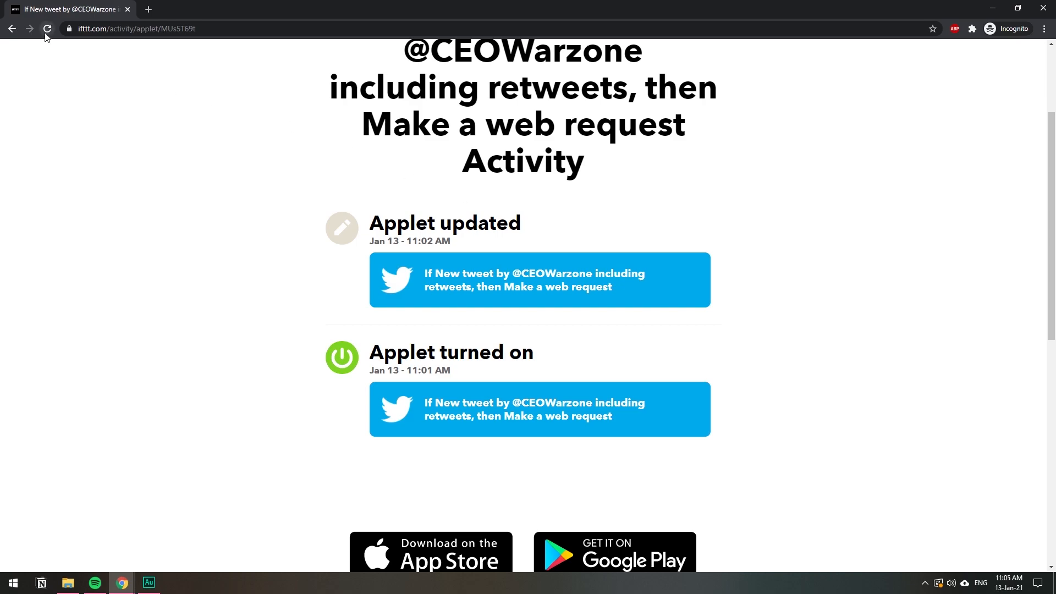
click(202, 9)
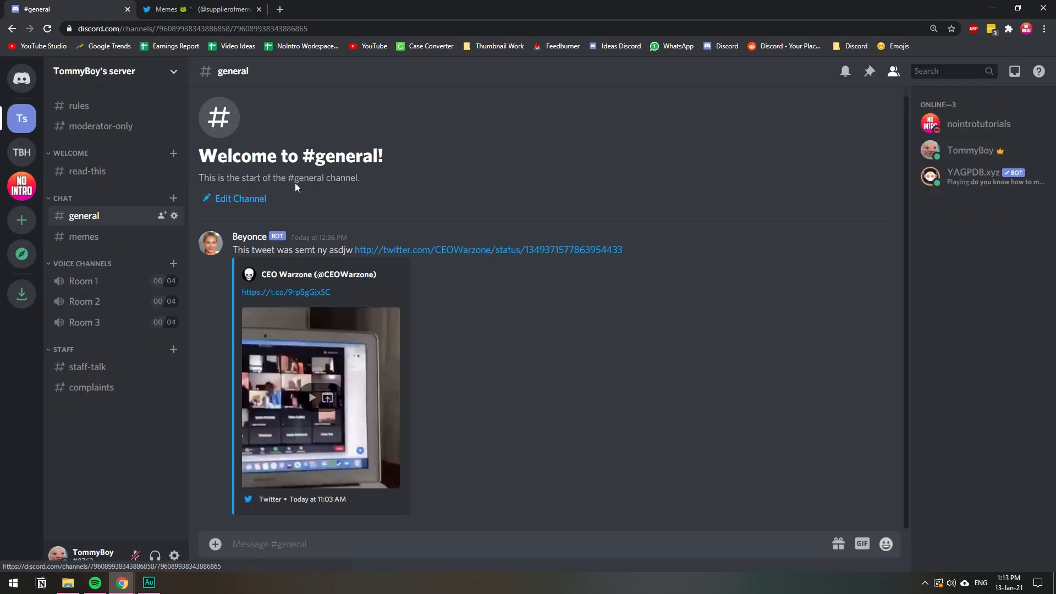
mouse_move(581, 350)
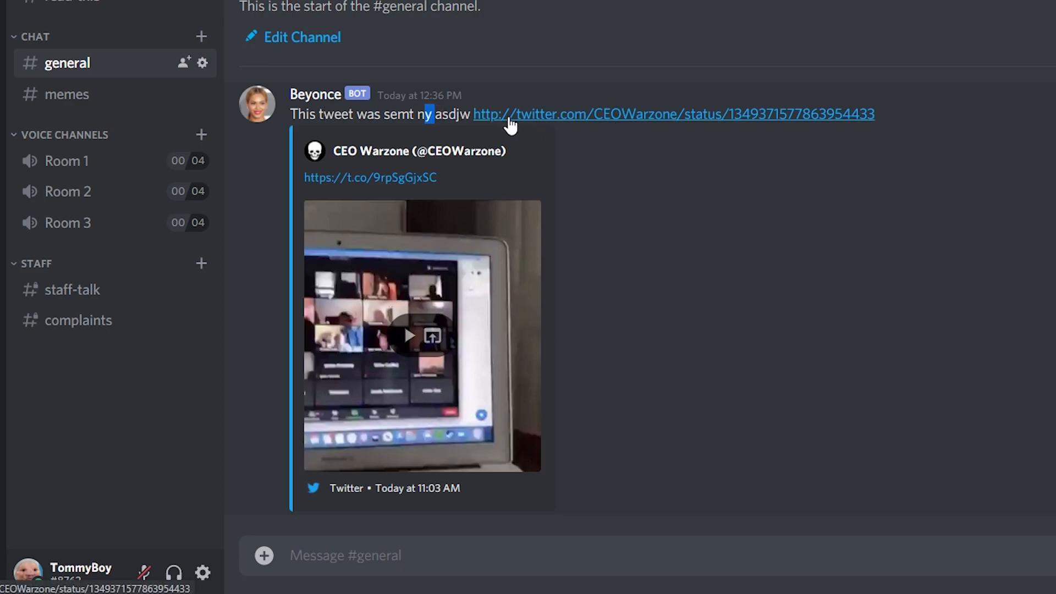
mouse_move(478, 109)
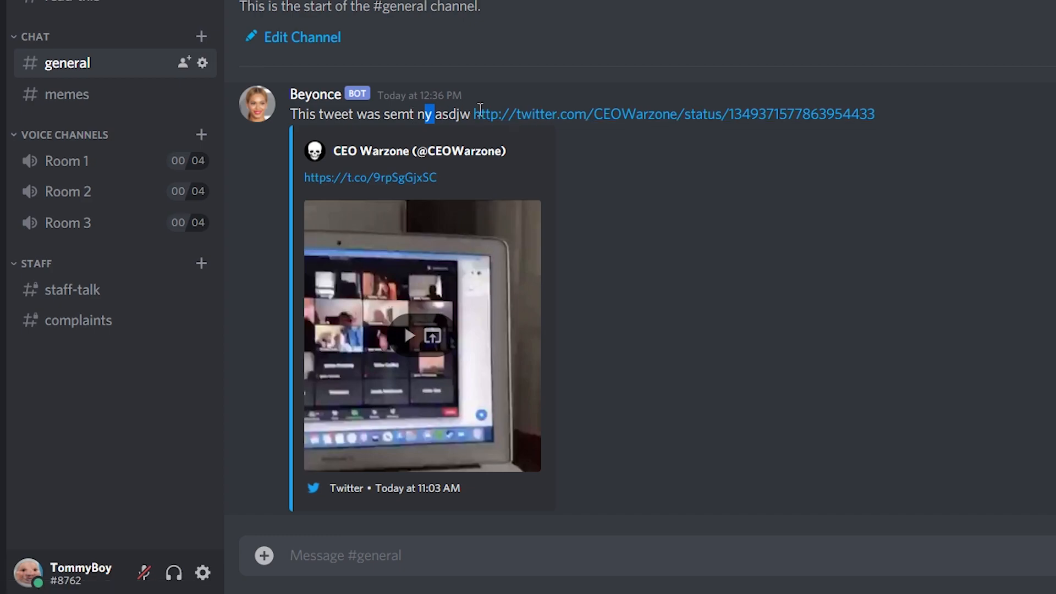
mouse_move(401, 267)
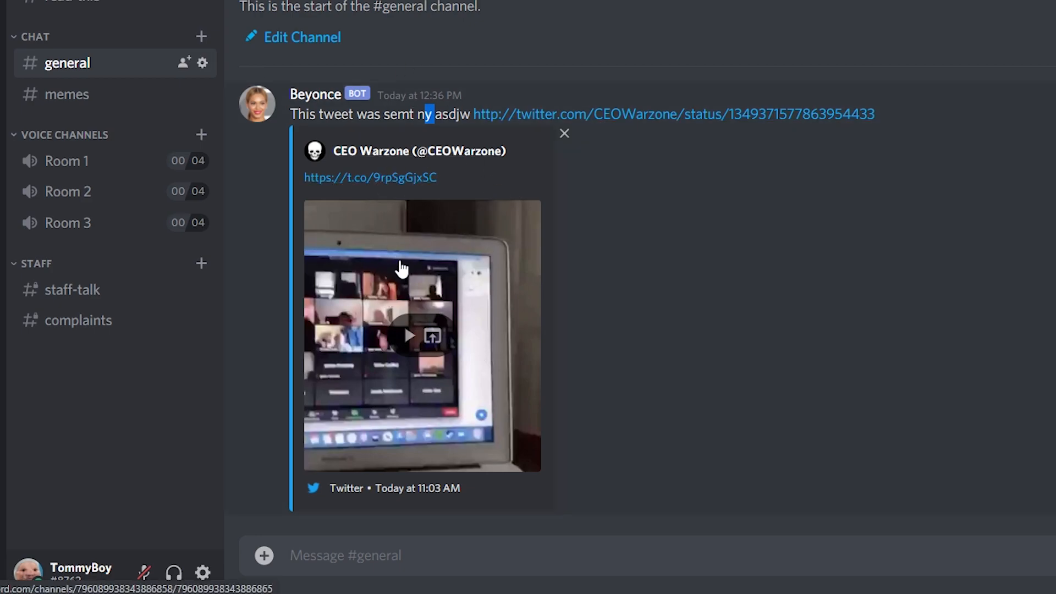
mouse_move(411, 343)
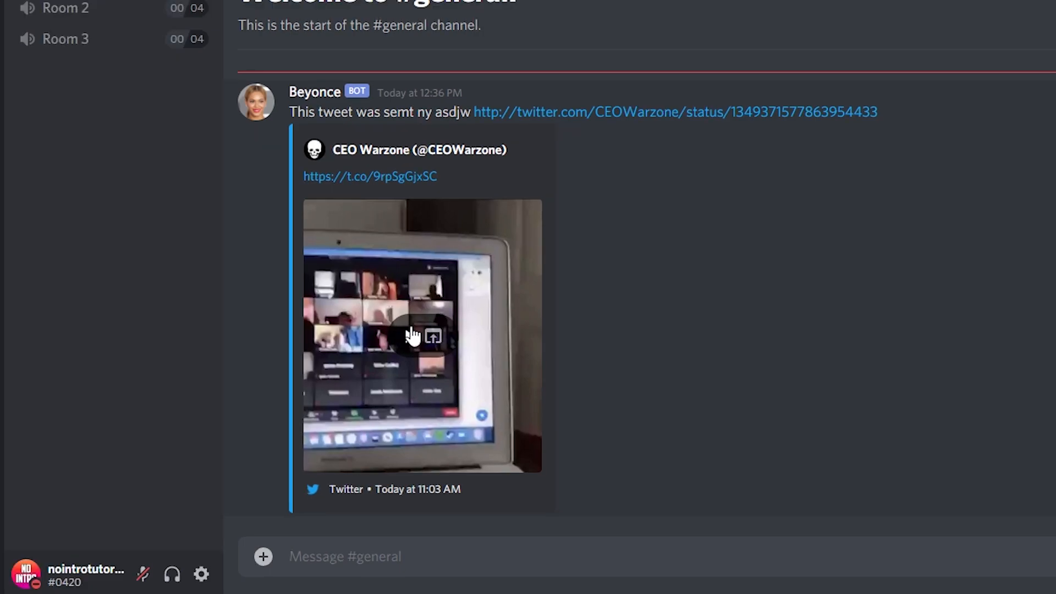
click(413, 337)
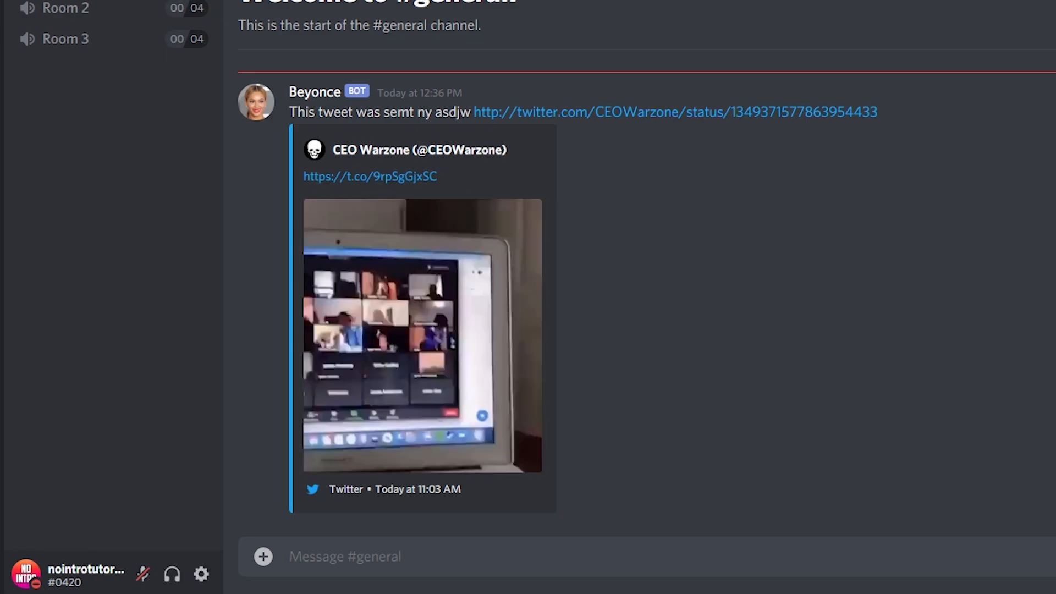
click(421, 337)
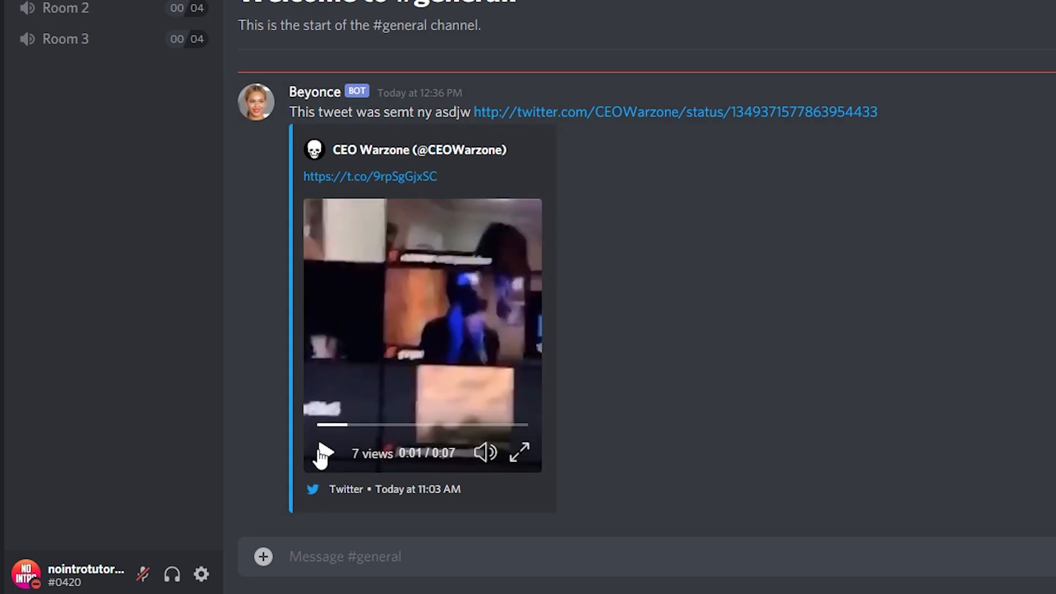